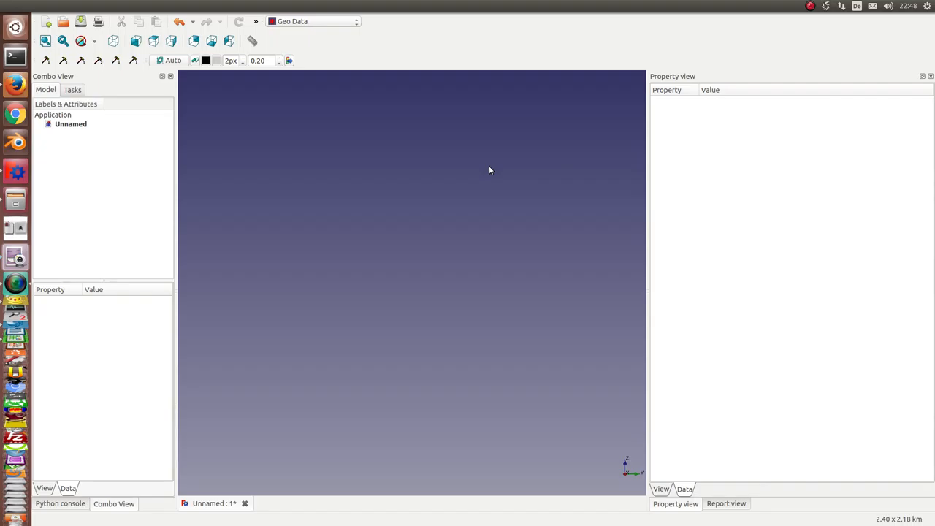
mouse_move(317, 46)
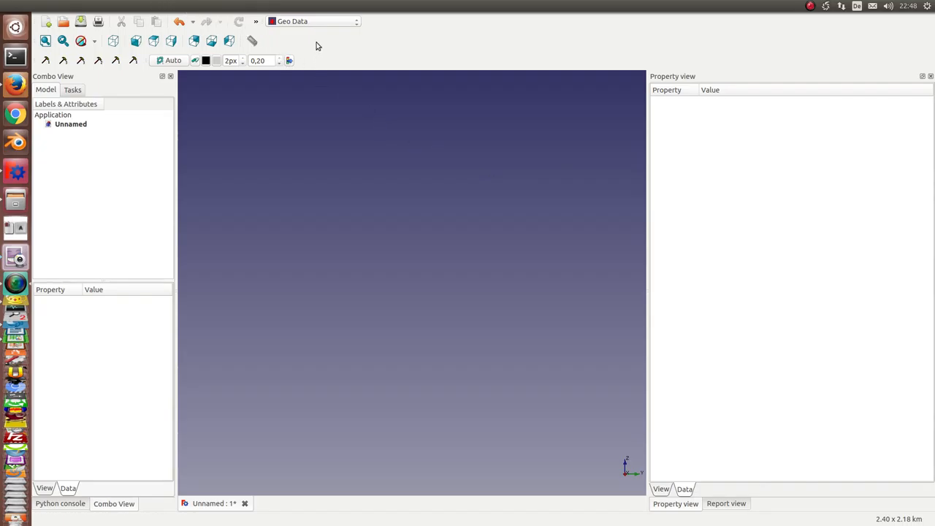
From the Geo Data menu, open Import GPX showing neufang.gpx, origin coordinates and start height.
click(157, 5)
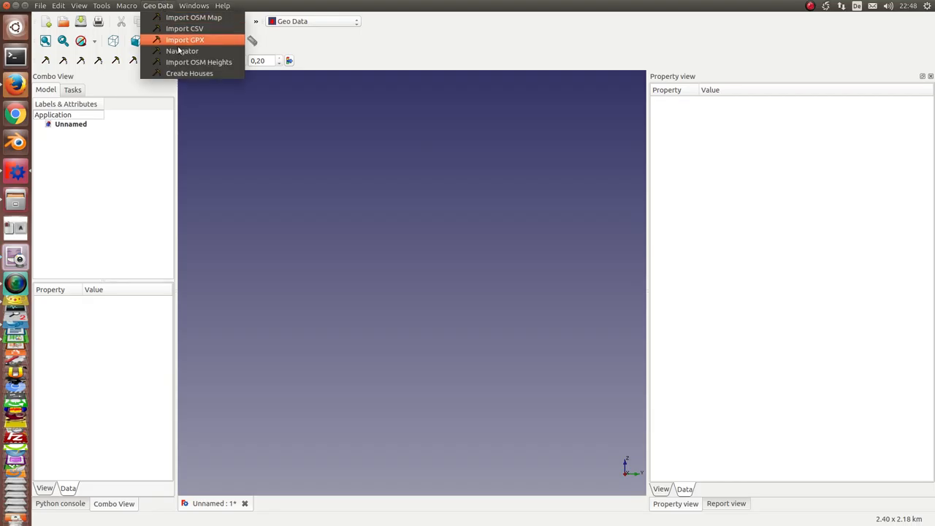
click(195, 40)
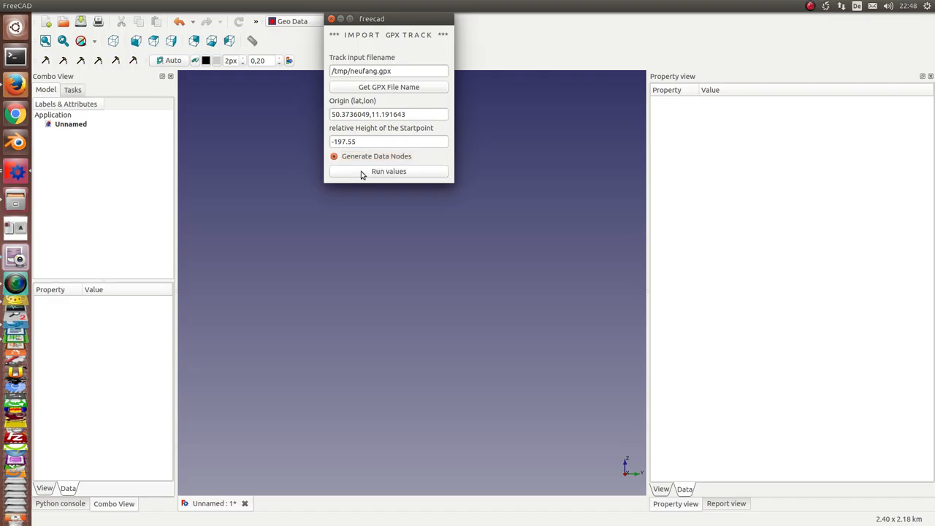
Import the neufang.gpx track and its data nodes, then orbit to view the 3D profile.
click(388, 171)
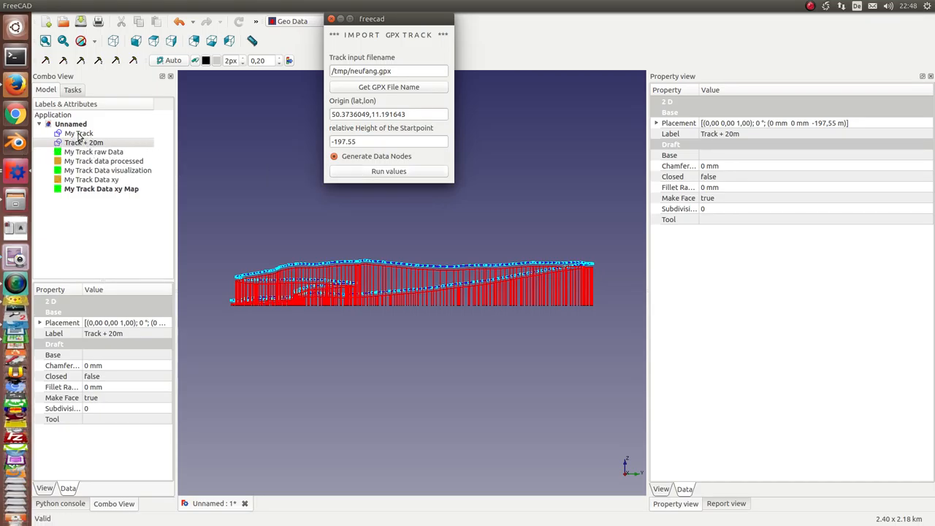
drag(409, 293, 380, 363)
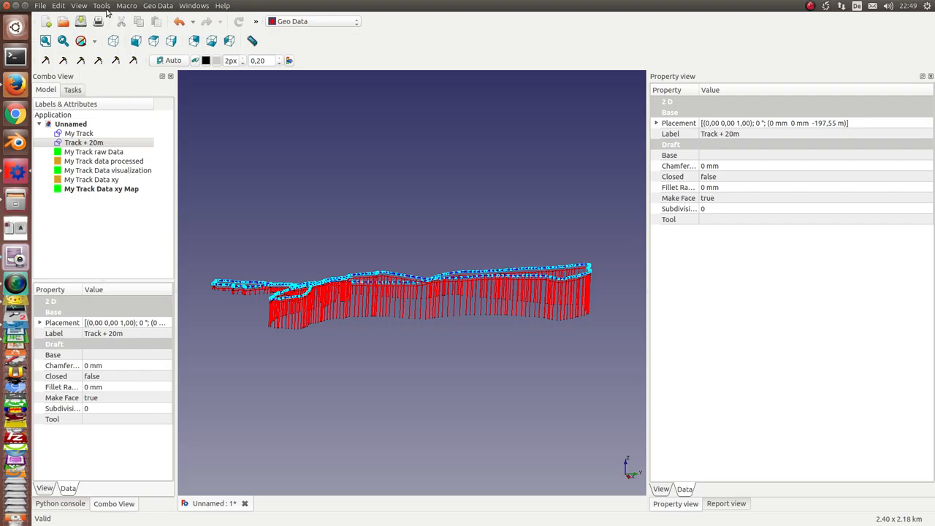
Display the dependency graph of track, numpy and plot nodes, and widen the Property view.
click(107, 7)
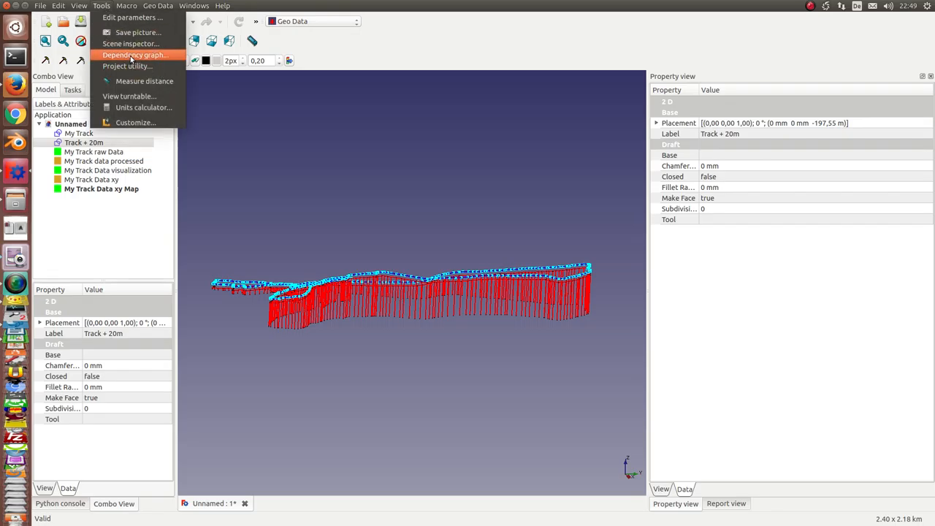
click(140, 55)
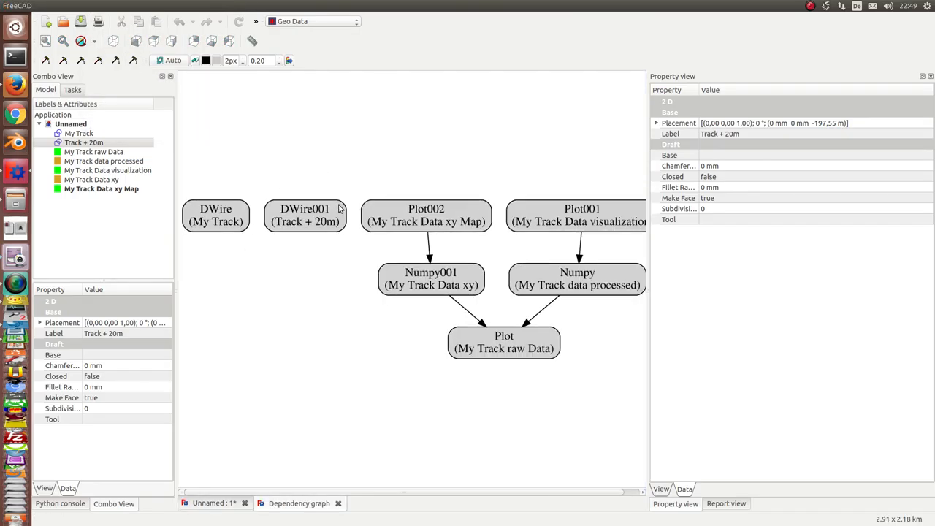
mouse_move(325, 524)
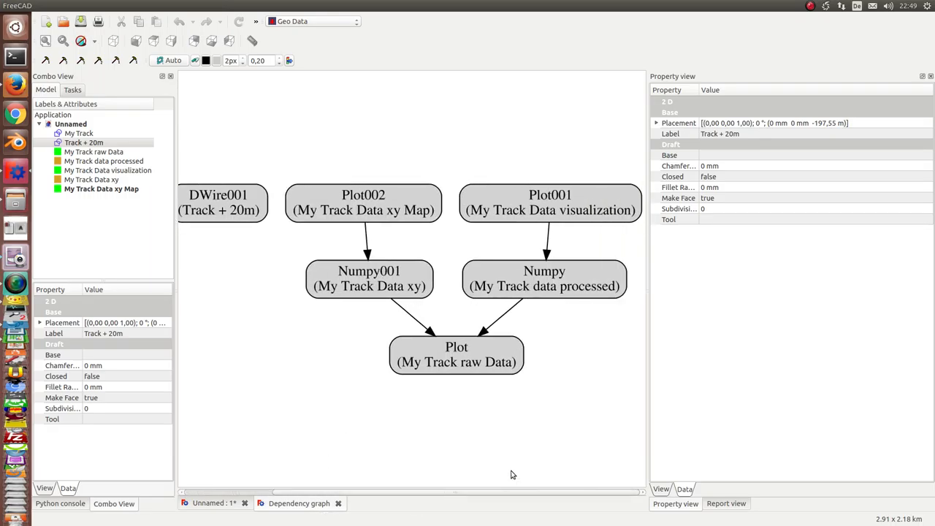
mouse_move(456, 352)
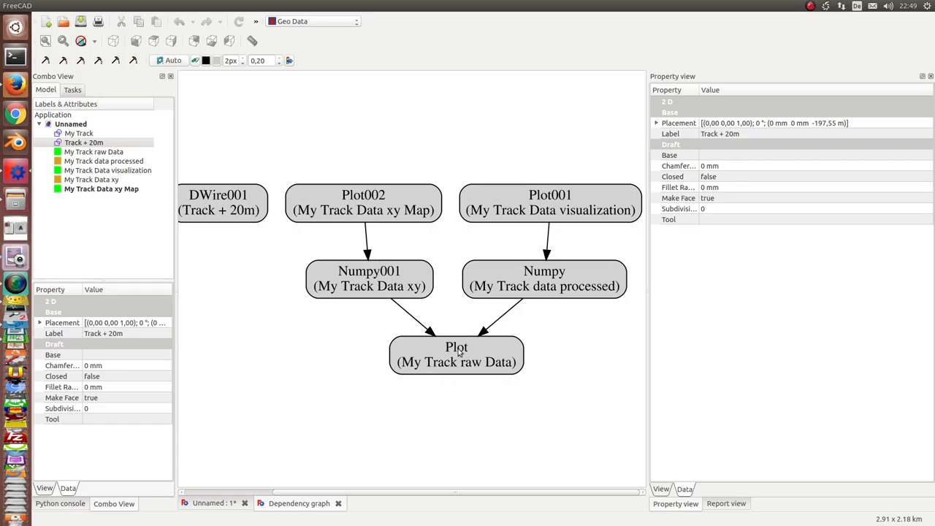
mouse_move(449, 351)
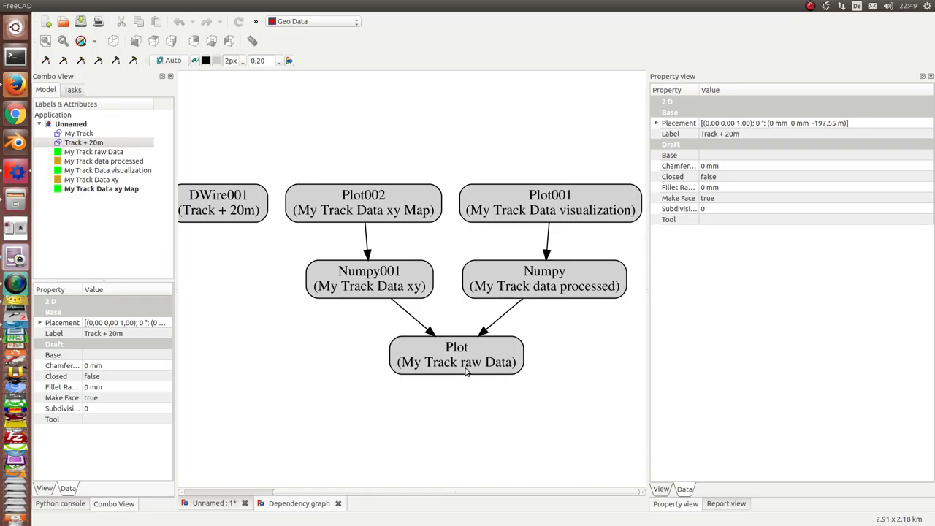
mouse_move(543, 278)
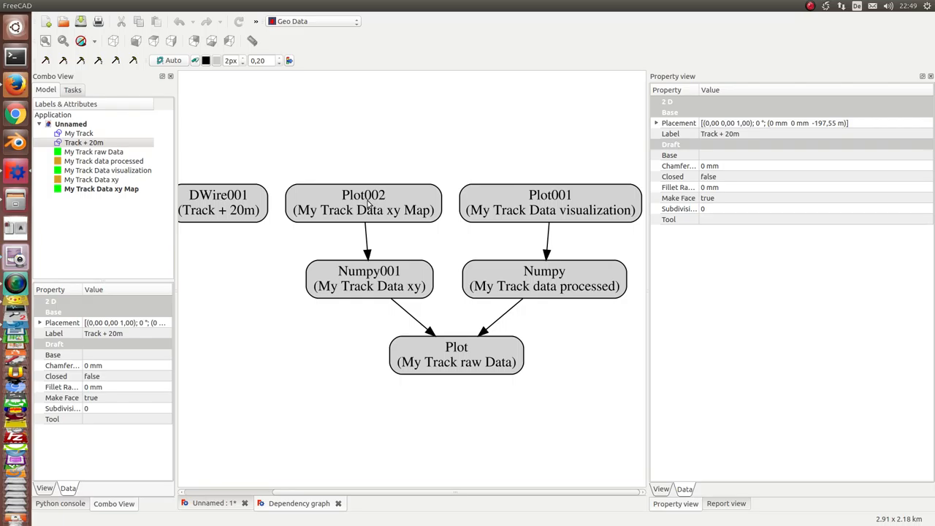
mouse_move(566, 209)
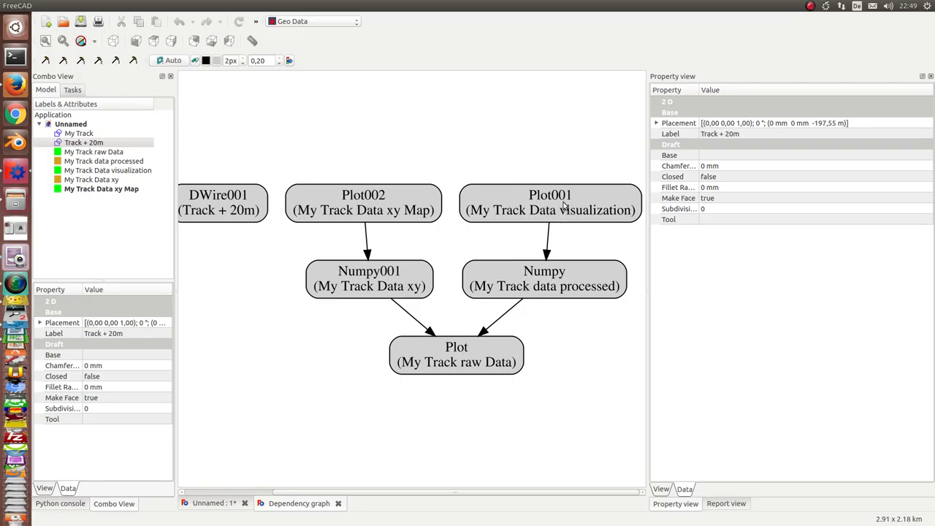
mouse_move(344, 202)
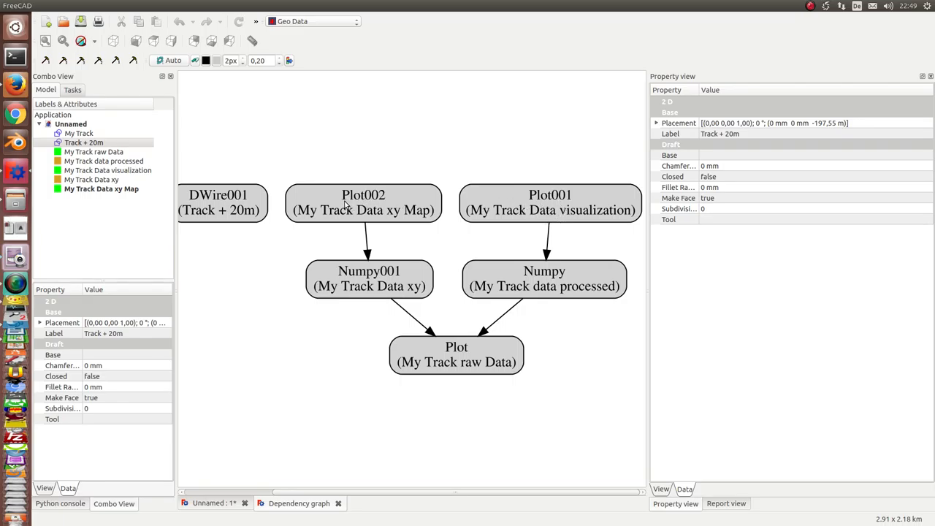
mouse_move(552, 284)
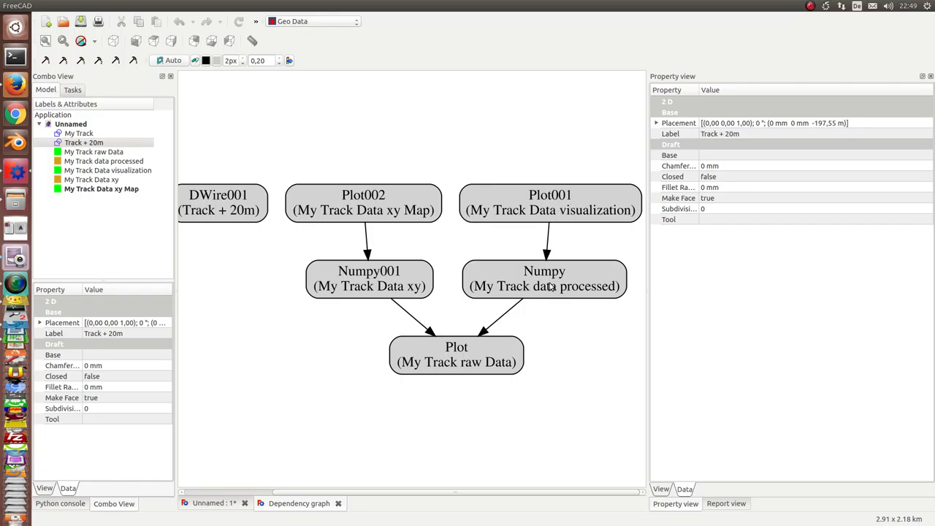
mouse_move(643, 201)
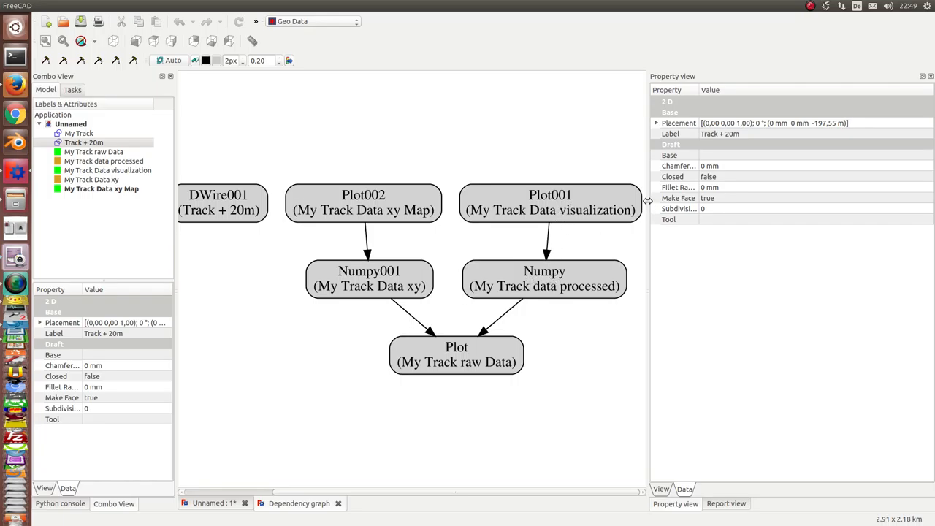
drag(646, 201, 467, 201)
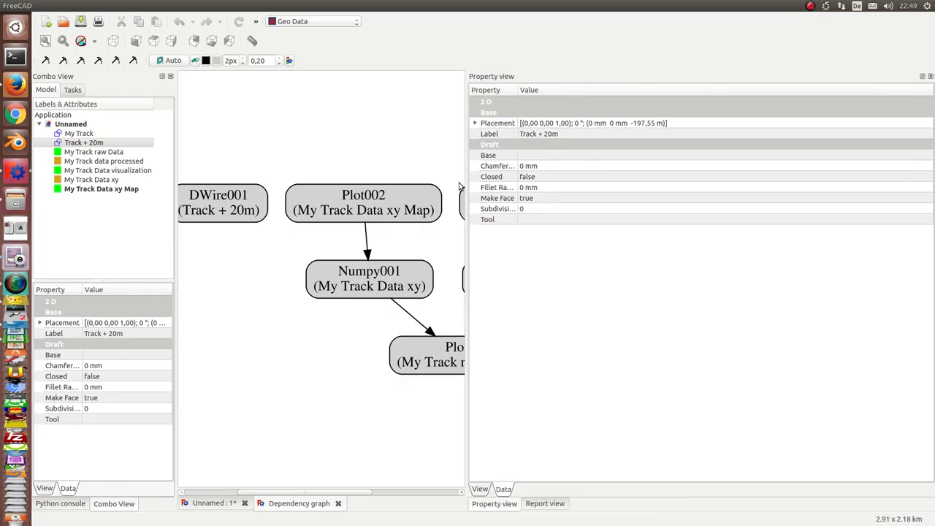
Review My Track raw Data's source value lists and accept source4 pt times (40468, 40469…).
click(94, 151)
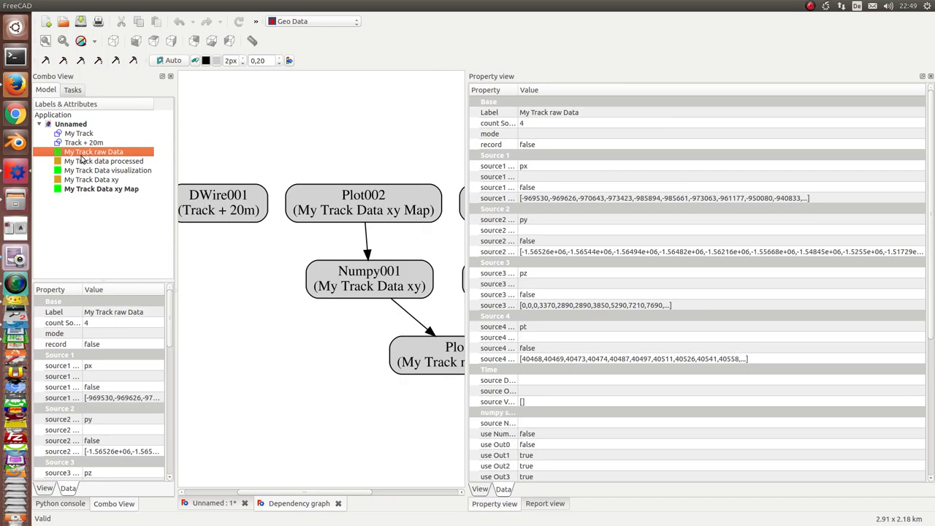
mouse_move(542, 88)
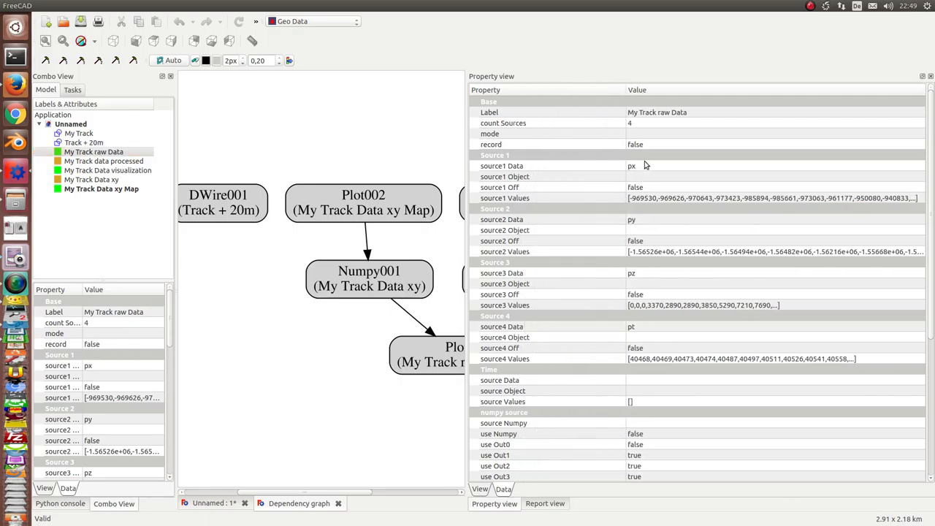
mouse_move(521, 133)
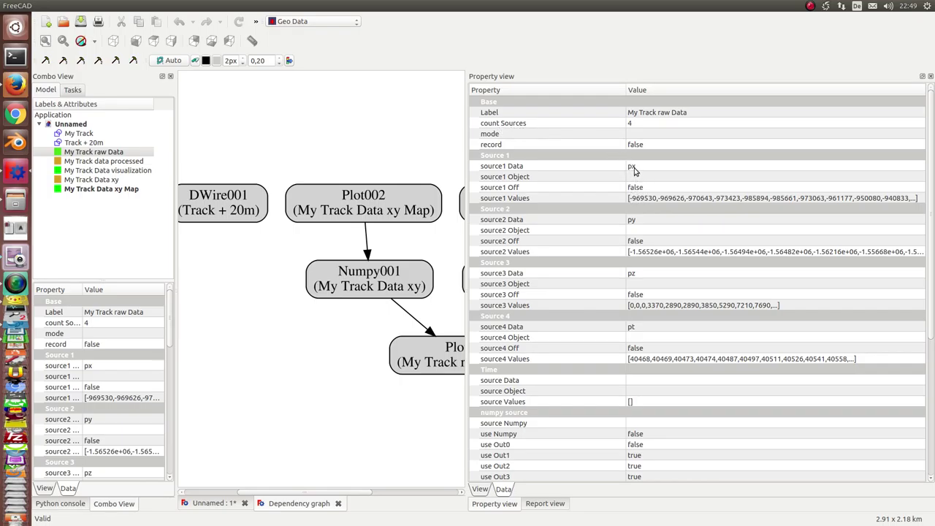
mouse_move(650, 162)
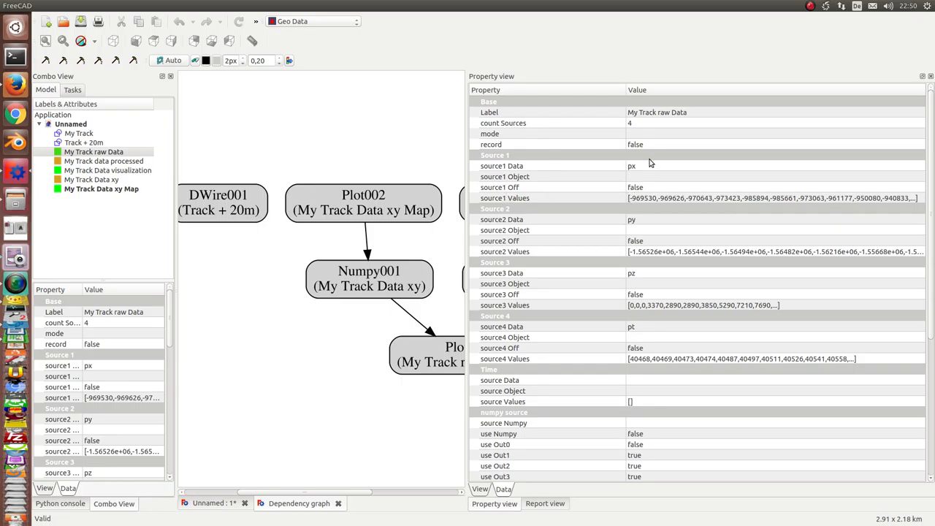
mouse_move(634, 171)
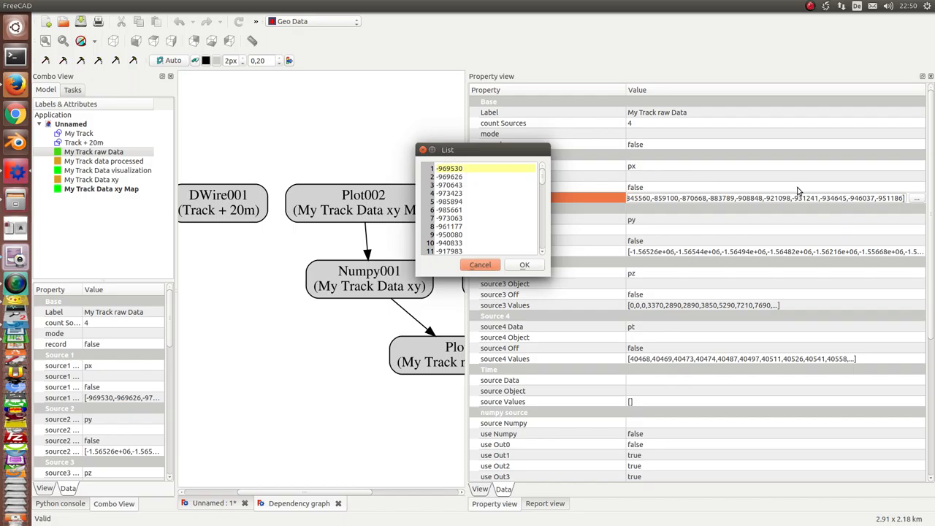
scroll(down, 3)
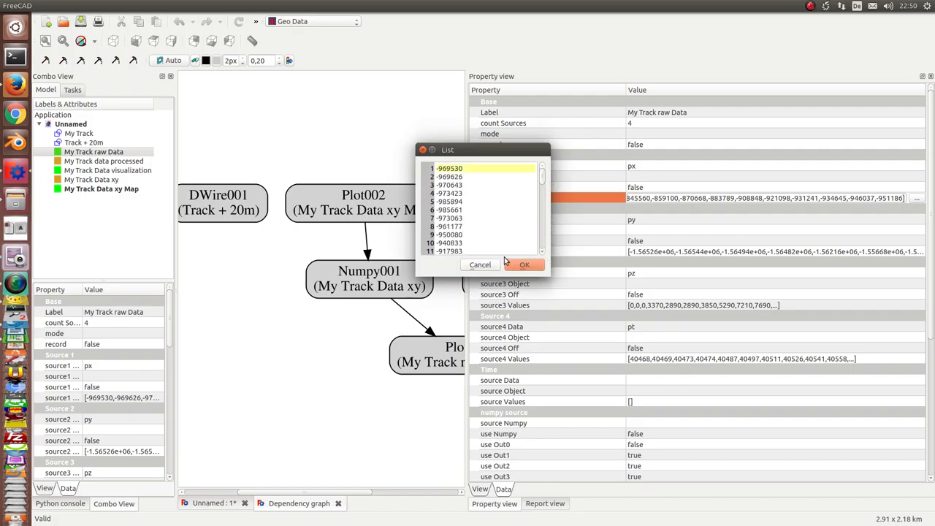
click(524, 264)
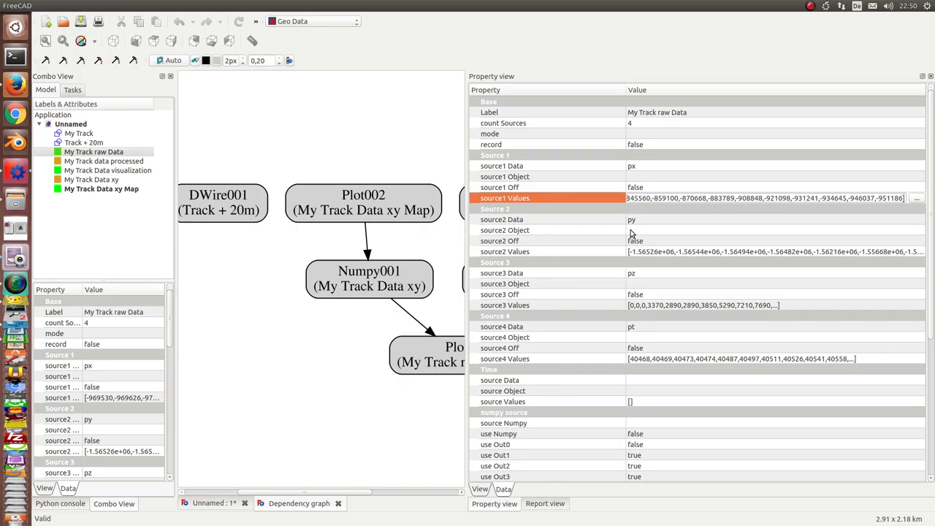
mouse_move(639, 258)
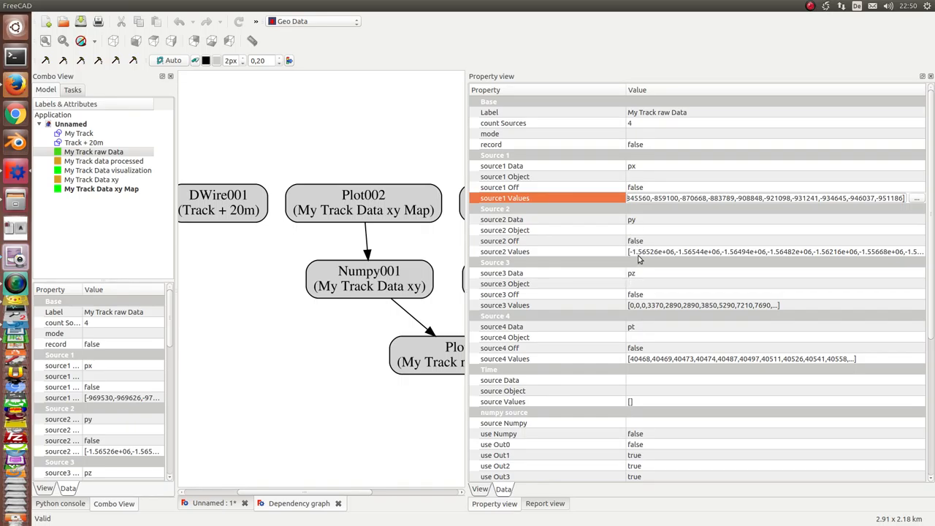
click(759, 251)
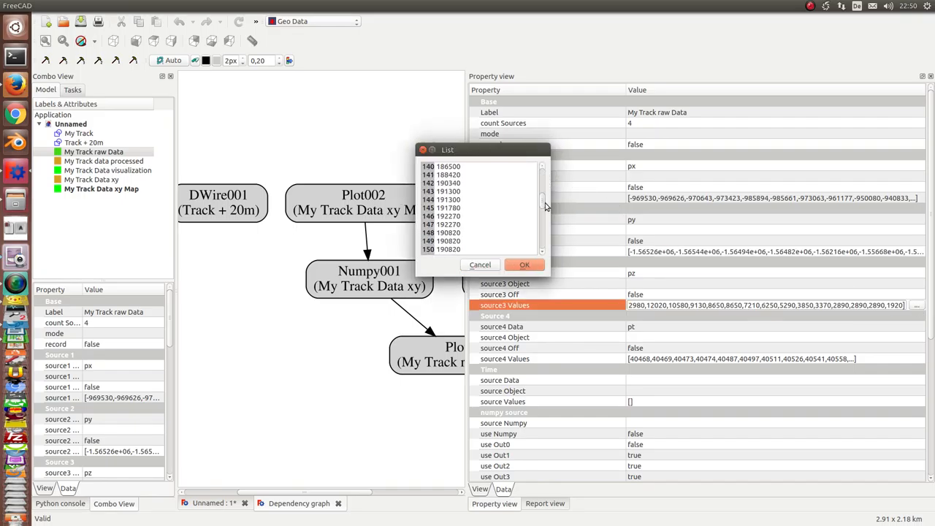
scroll(down, 3)
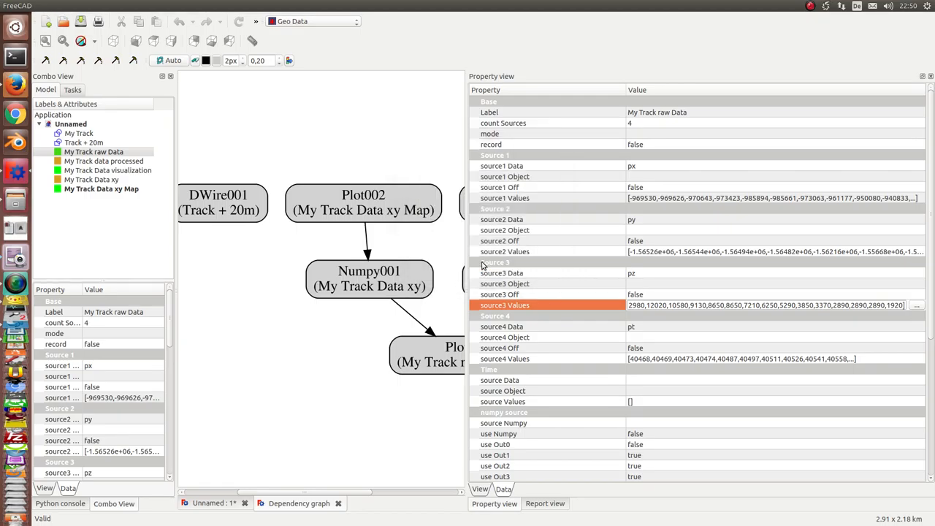
mouse_move(807, 324)
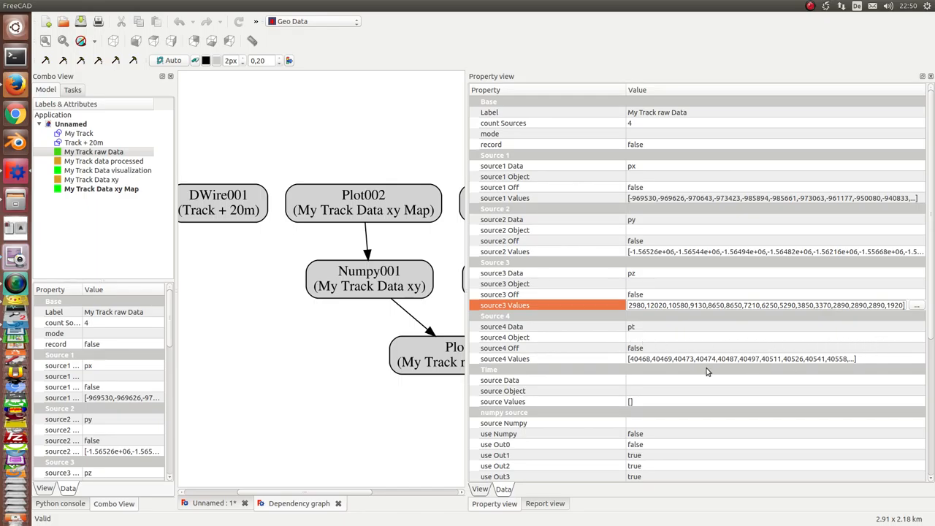
mouse_move(631, 337)
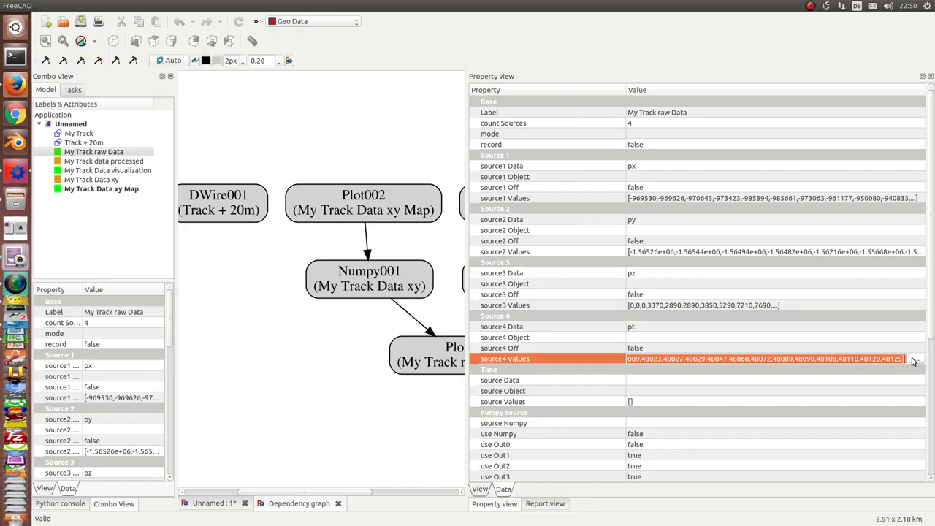
click(917, 353)
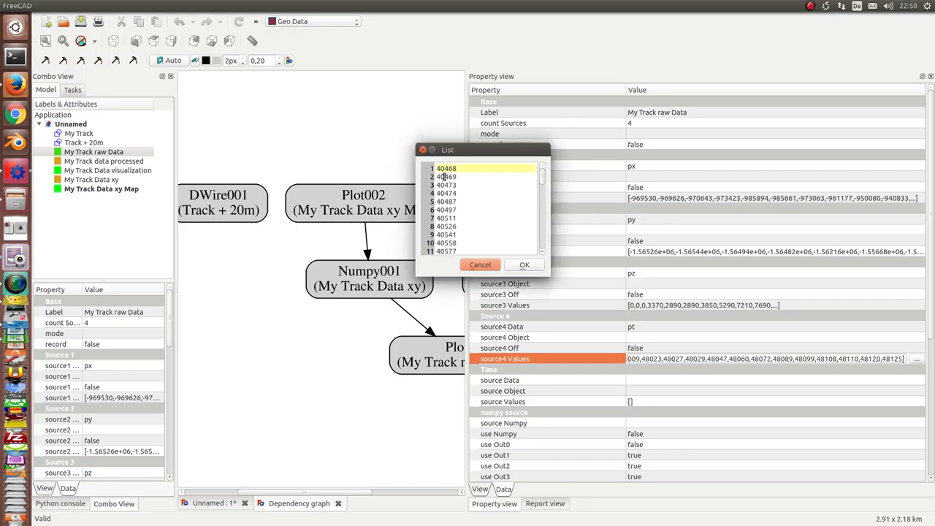
mouse_move(530, 160)
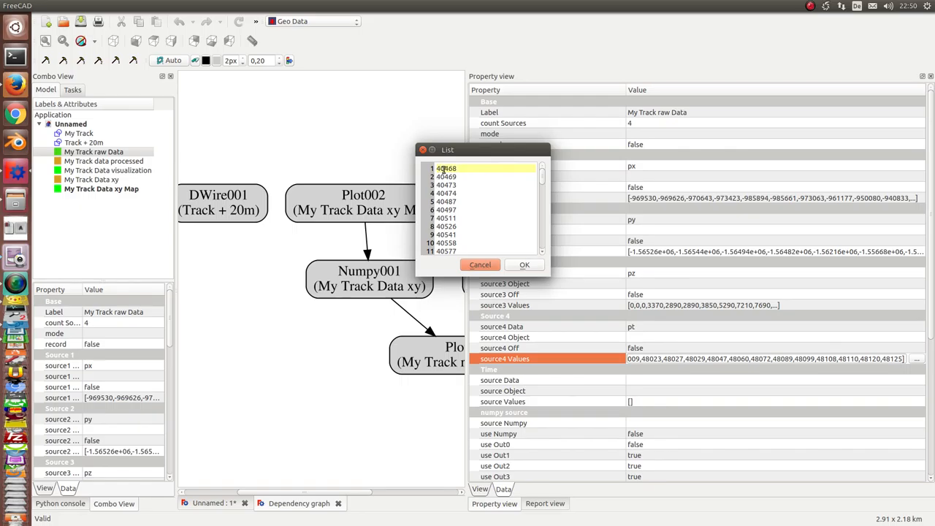
mouse_move(464, 164)
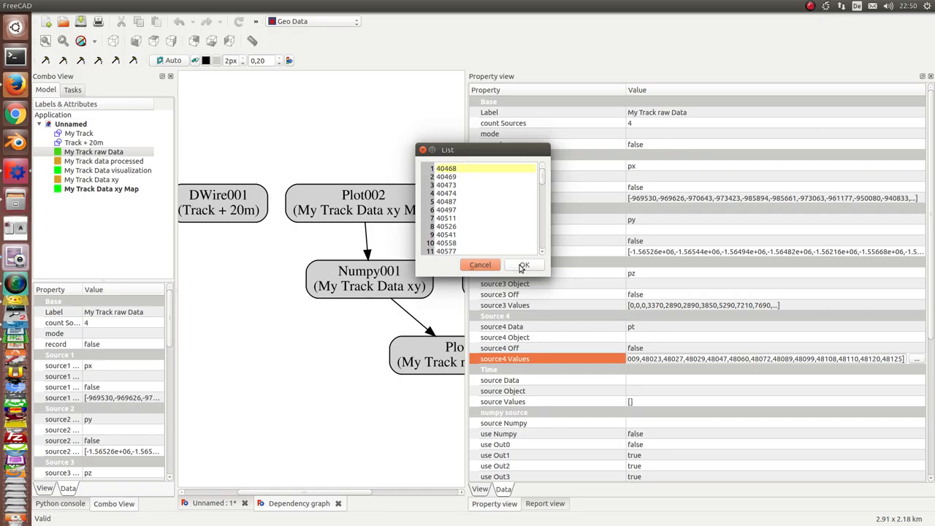
click(525, 264)
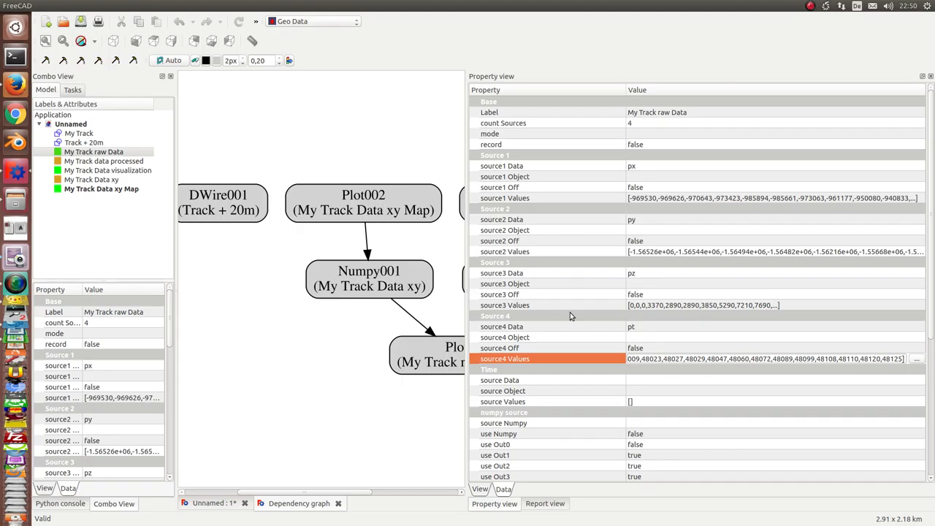
mouse_move(928, 323)
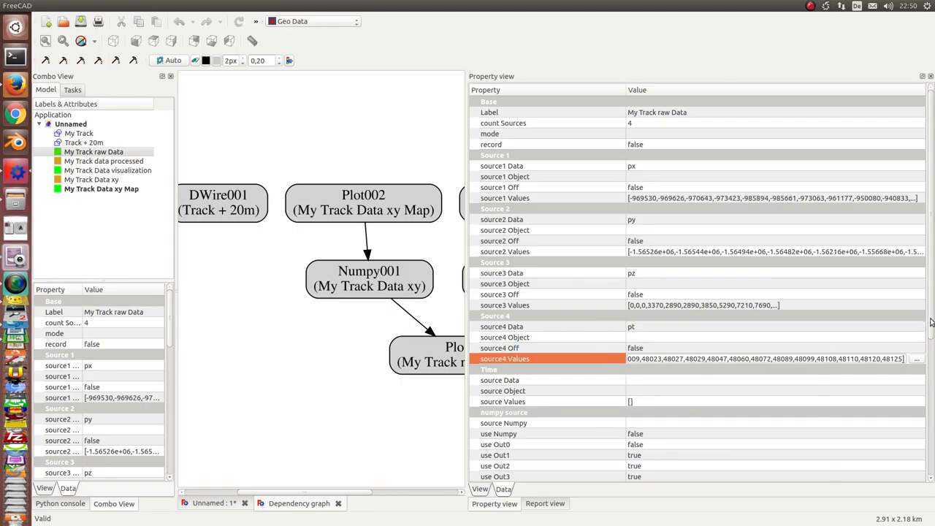
scroll(down, 3)
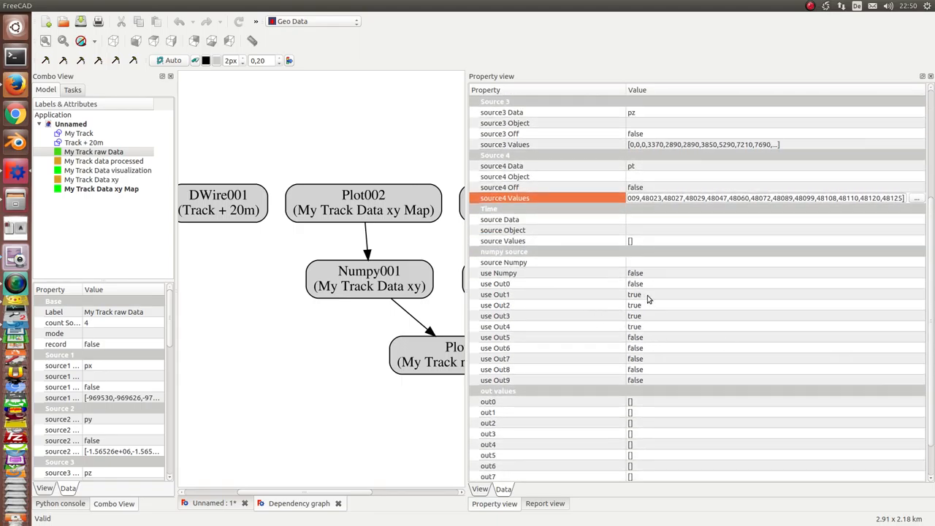
click(534, 295)
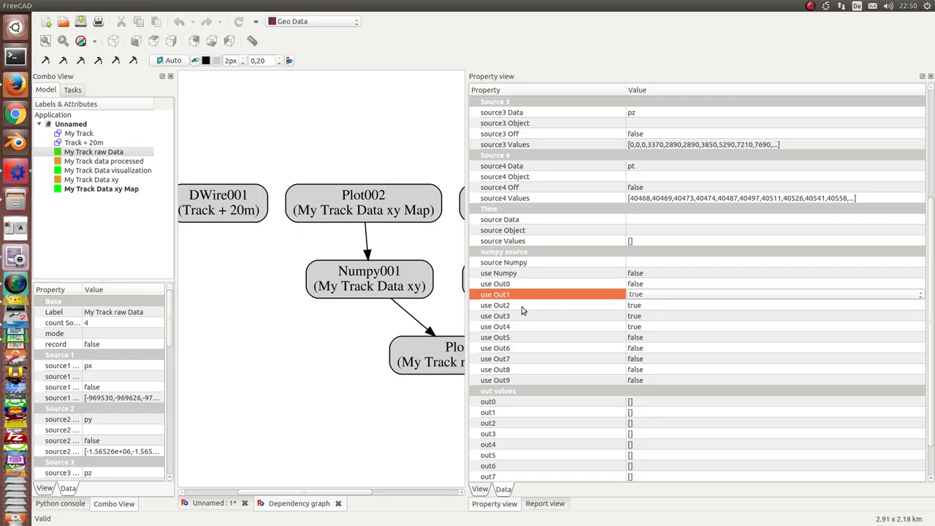
click(497, 304)
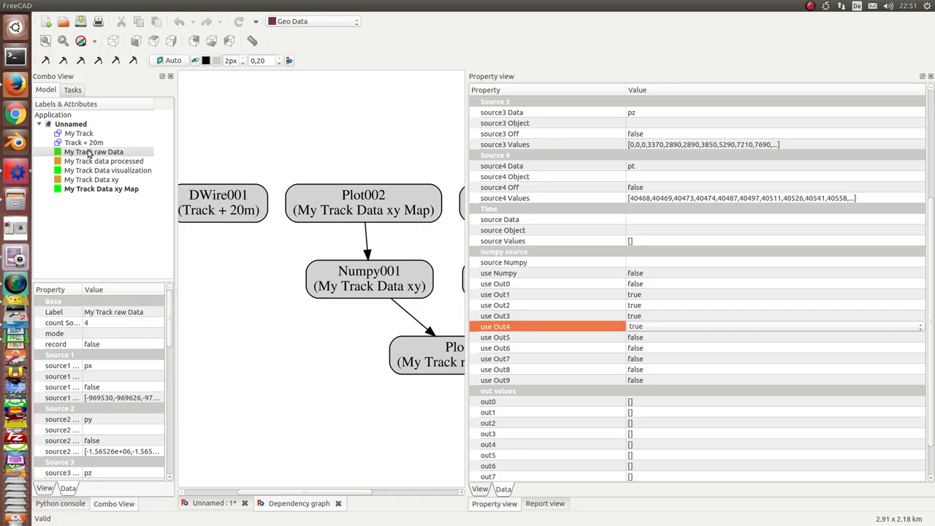
Open the My Track raw Data plot charting px, py, pz and pt curves.
double_click(94, 151)
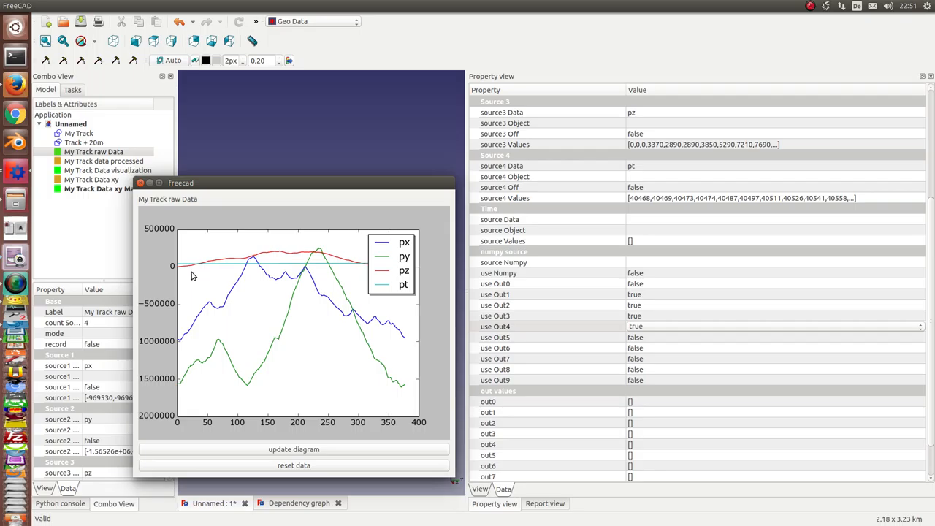
mouse_move(406, 247)
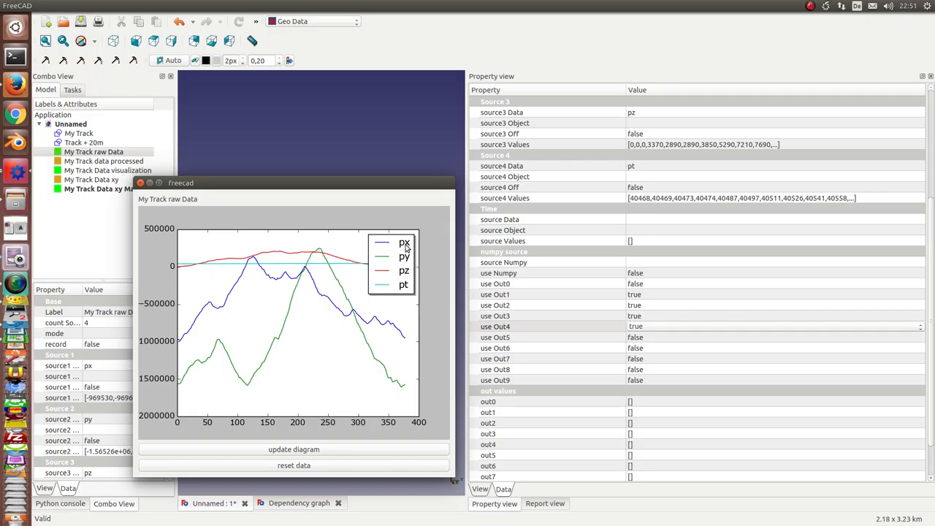
mouse_move(356, 289)
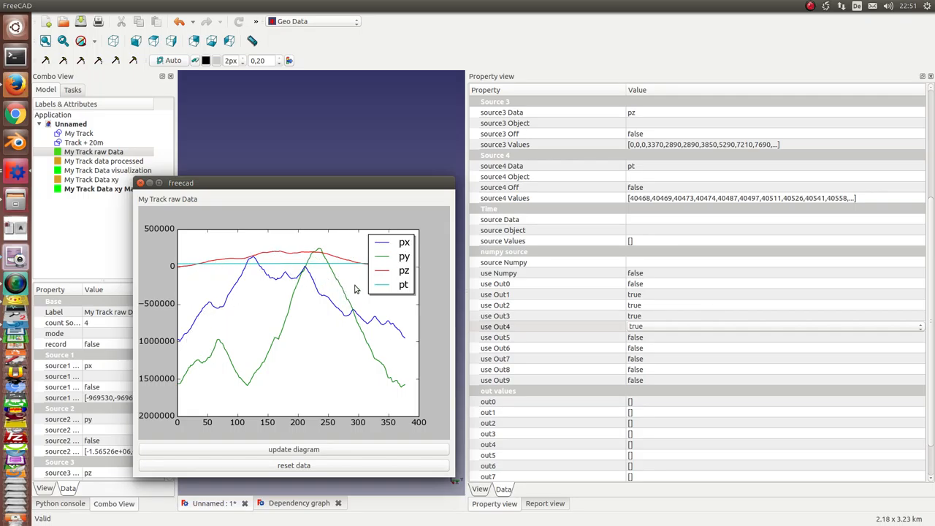
mouse_move(173, 273)
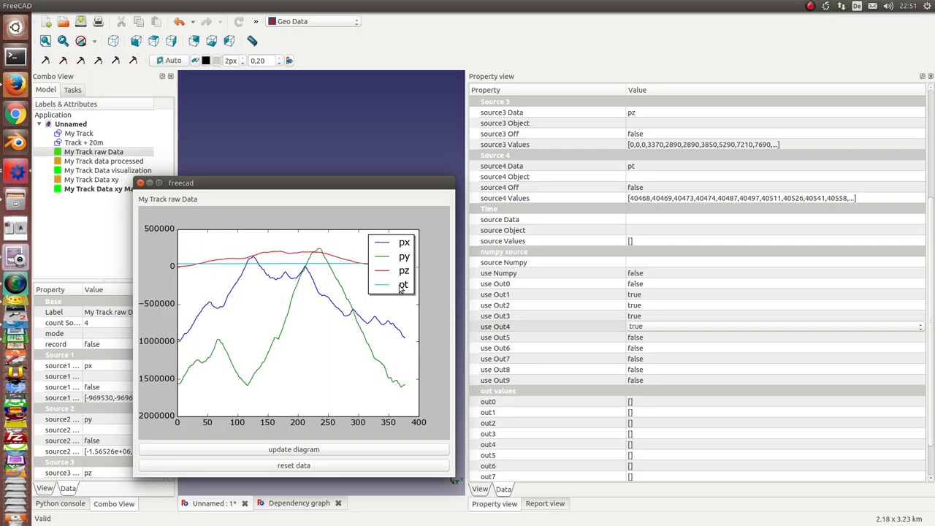
mouse_move(197, 267)
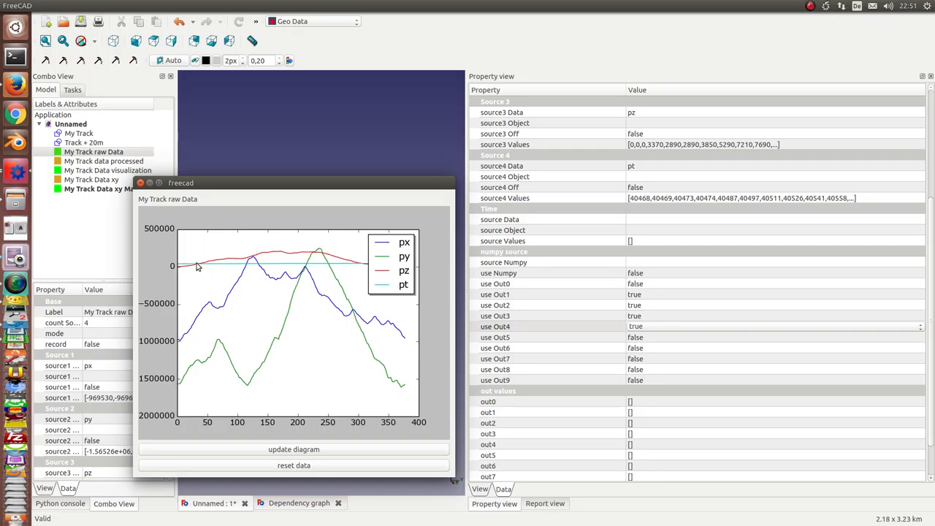
mouse_move(450, 266)
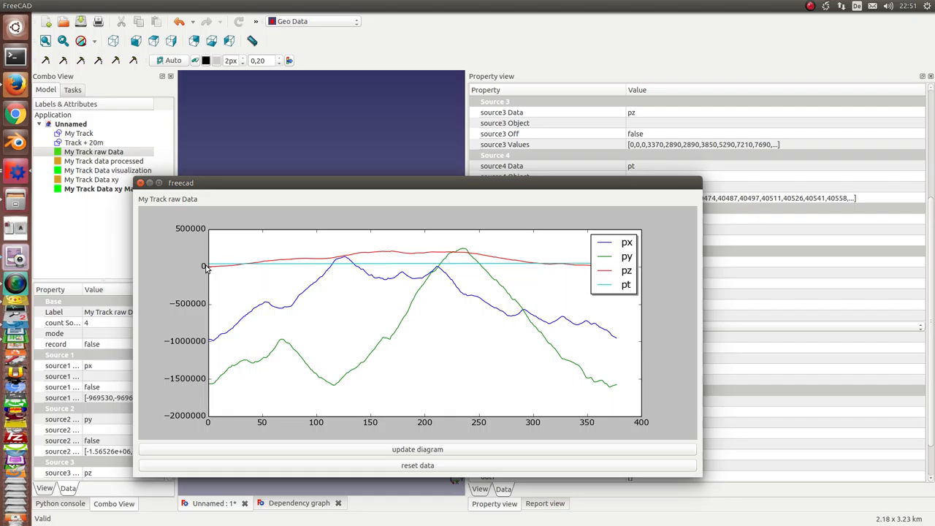
mouse_move(191, 233)
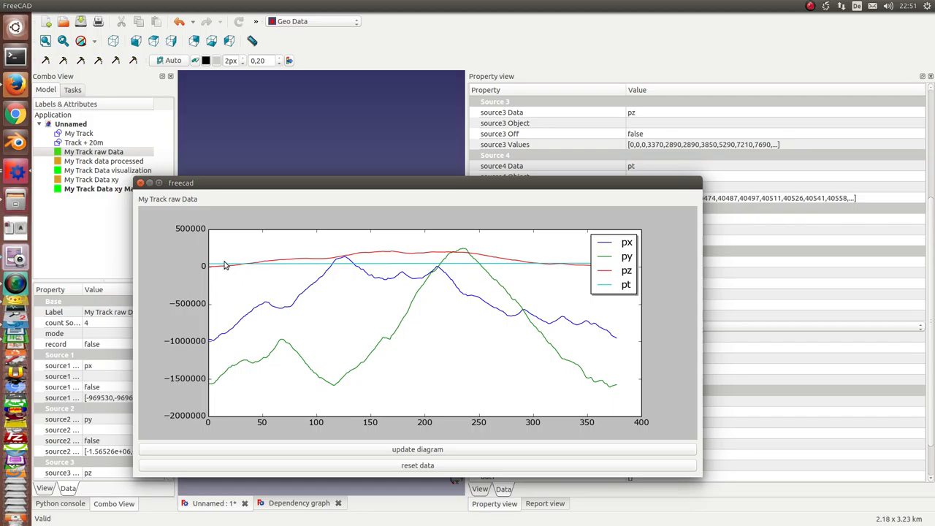
mouse_move(453, 220)
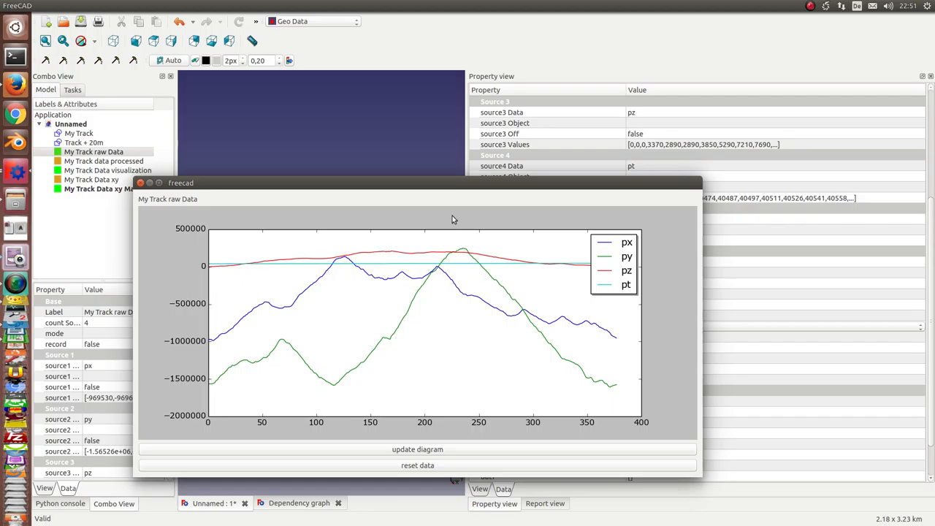
mouse_move(458, 172)
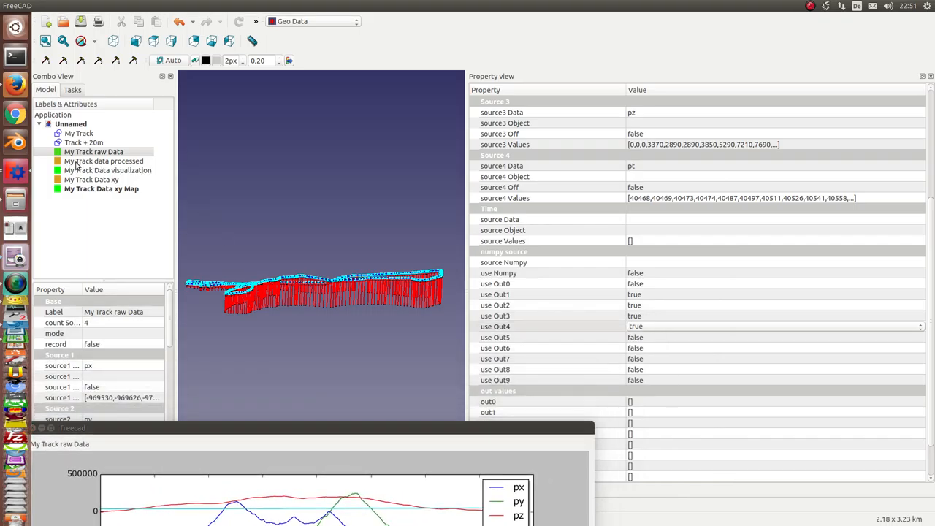
Inspect My Track data processed's normalization expressions for x, y, z and relative time.
click(103, 161)
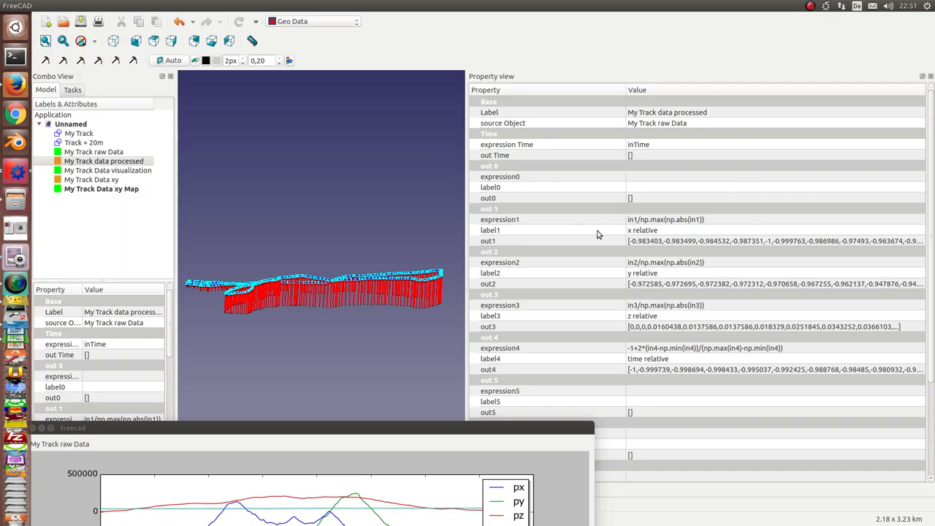
mouse_move(462, 227)
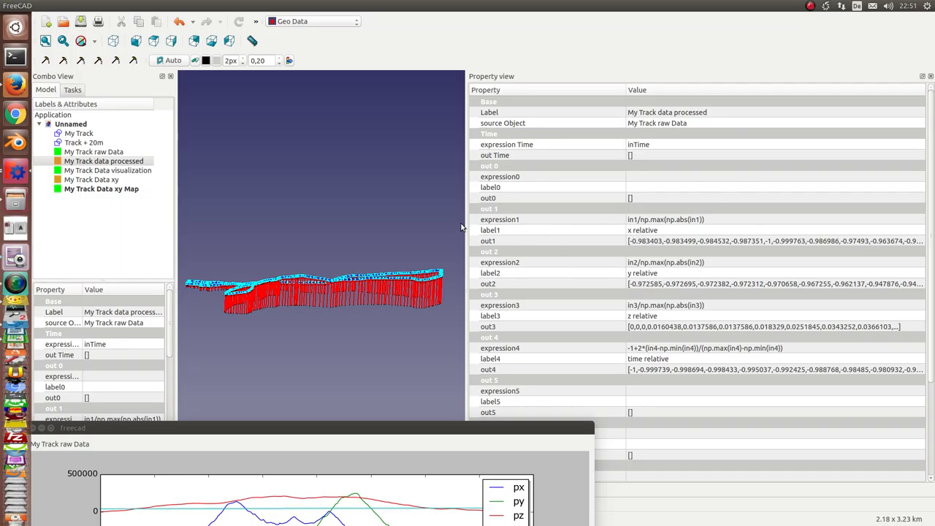
mouse_move(637, 228)
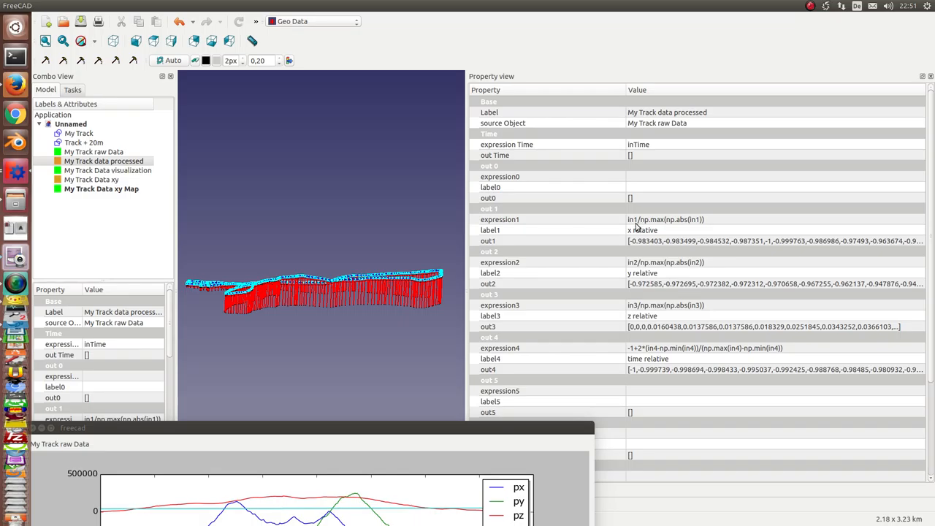
mouse_move(650, 230)
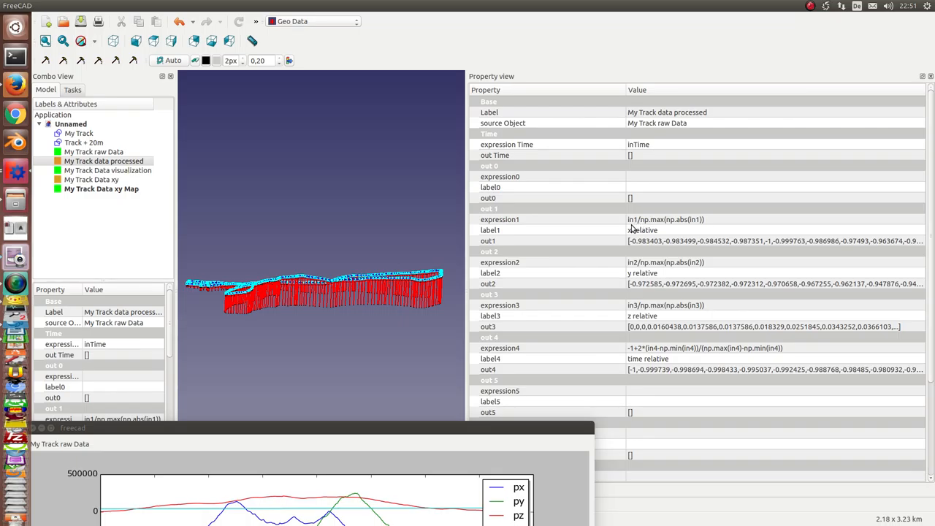
mouse_move(663, 227)
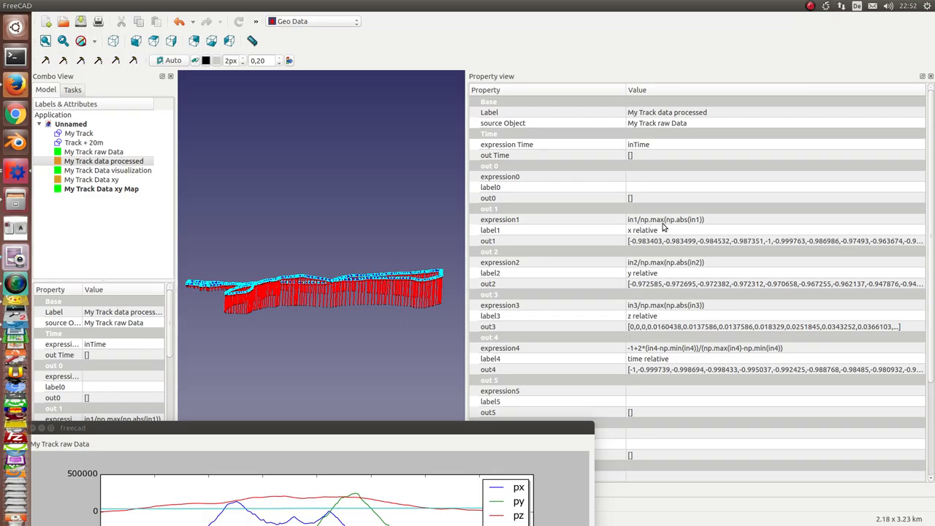
mouse_move(689, 225)
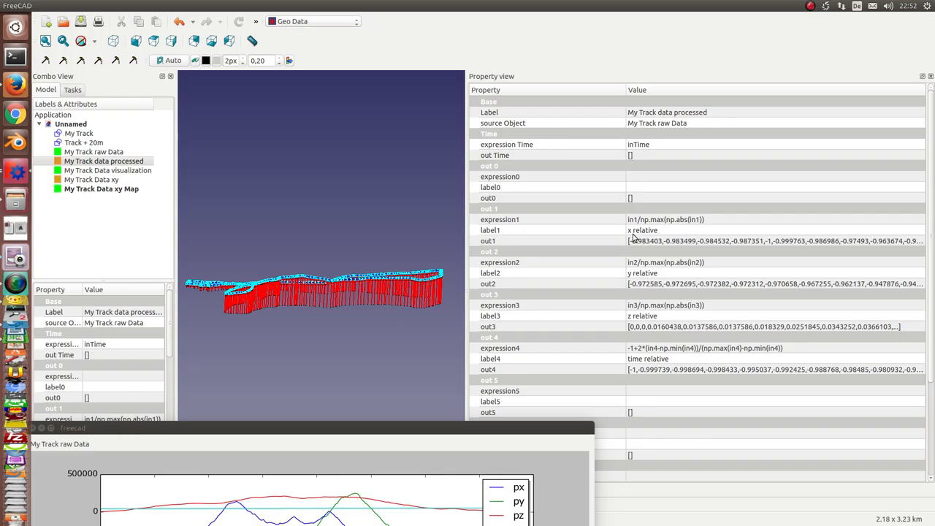
mouse_move(628, 249)
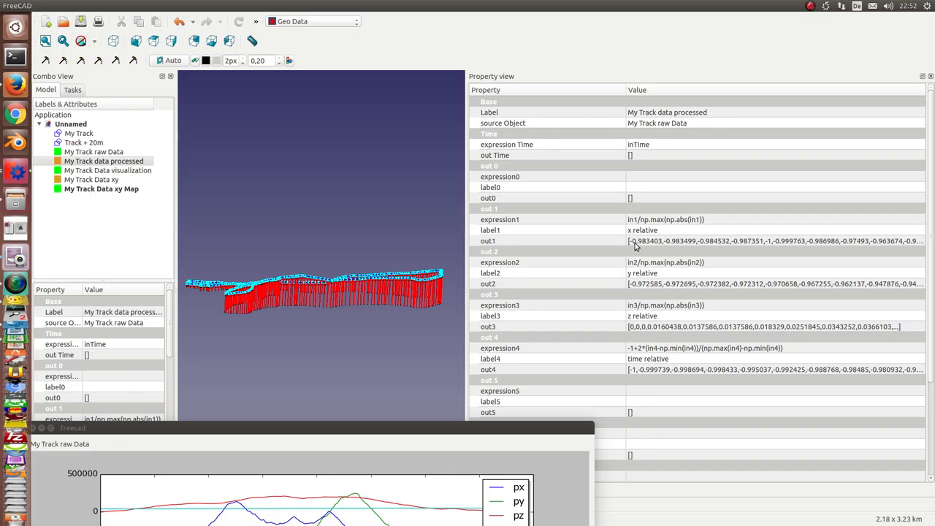
mouse_move(621, 268)
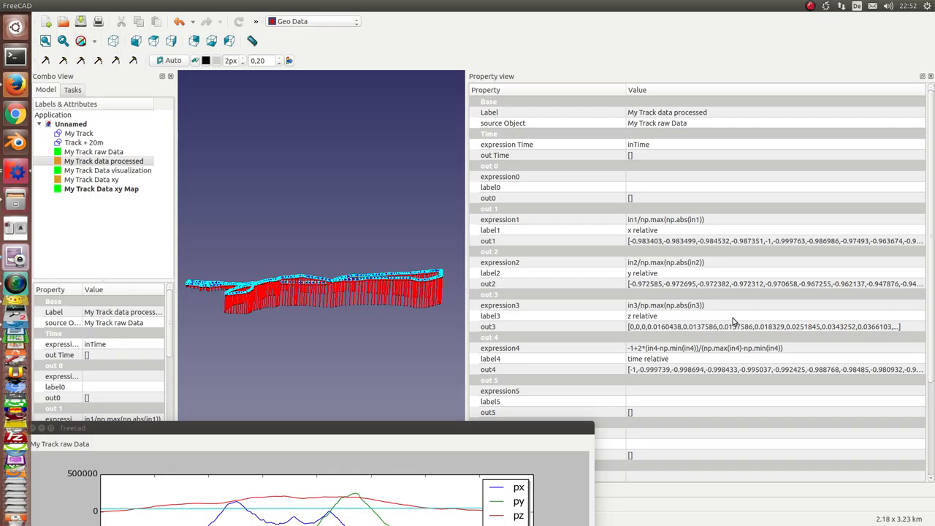
scroll(down, 3)
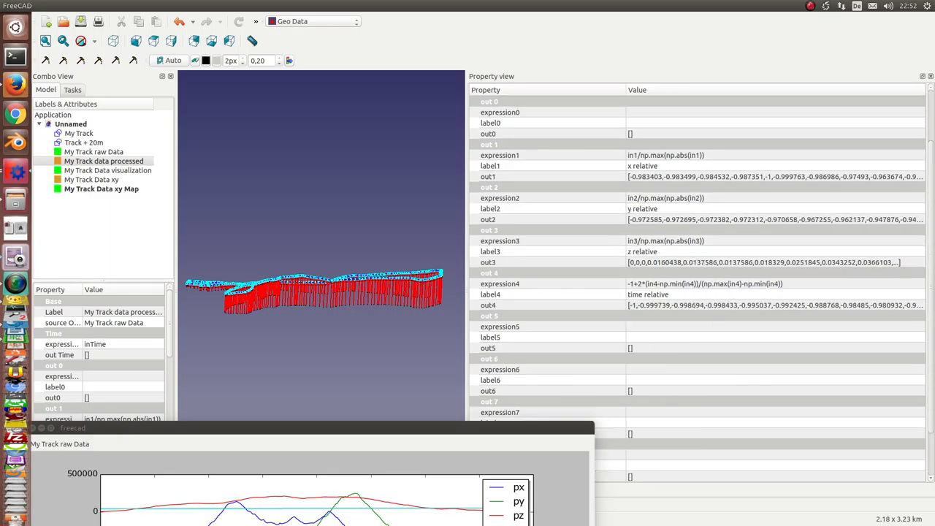
scroll(down, 3)
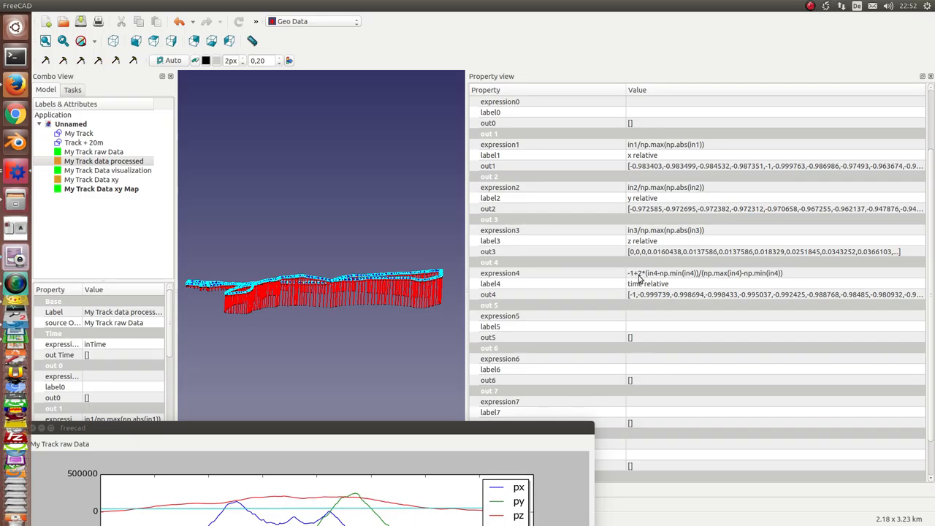
click(102, 160)
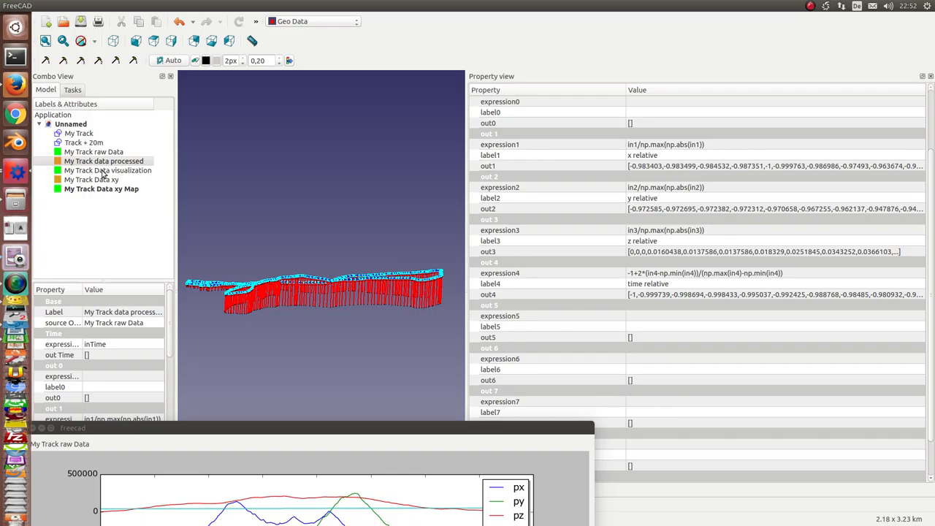
Check that Data visualization uses My Track data processed as numpy source with Out1–Out4.
click(107, 170)
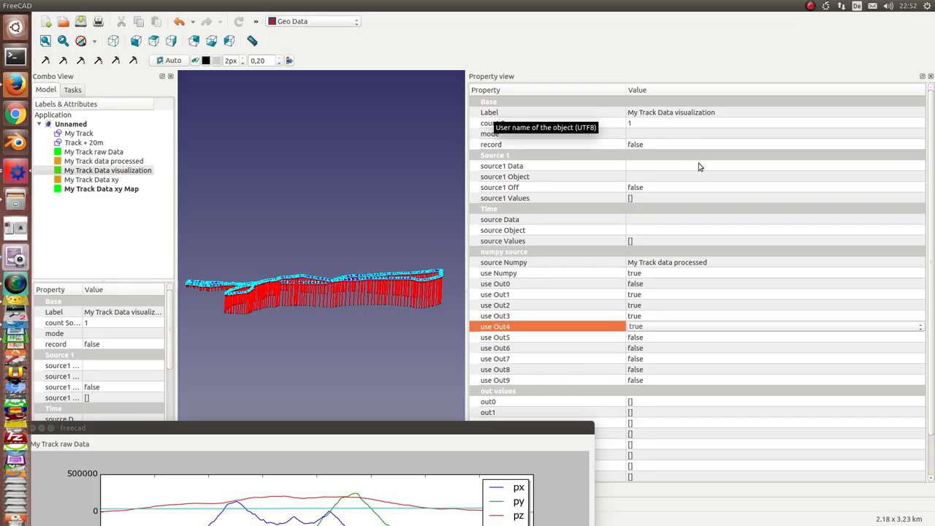
mouse_move(643, 282)
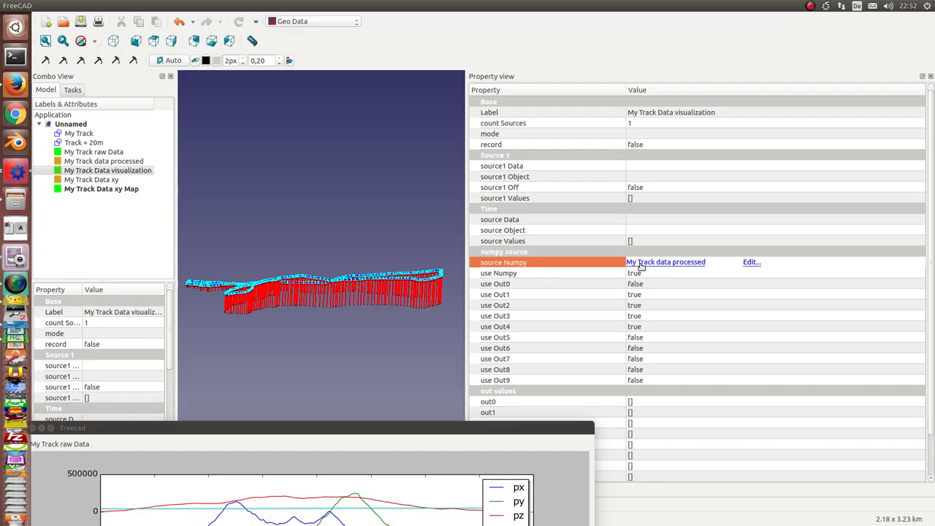
click(103, 161)
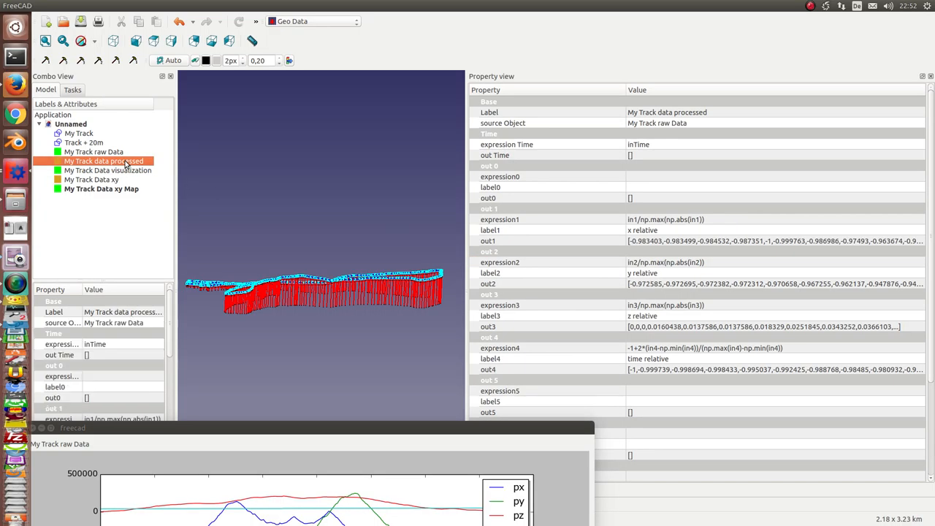
click(107, 170)
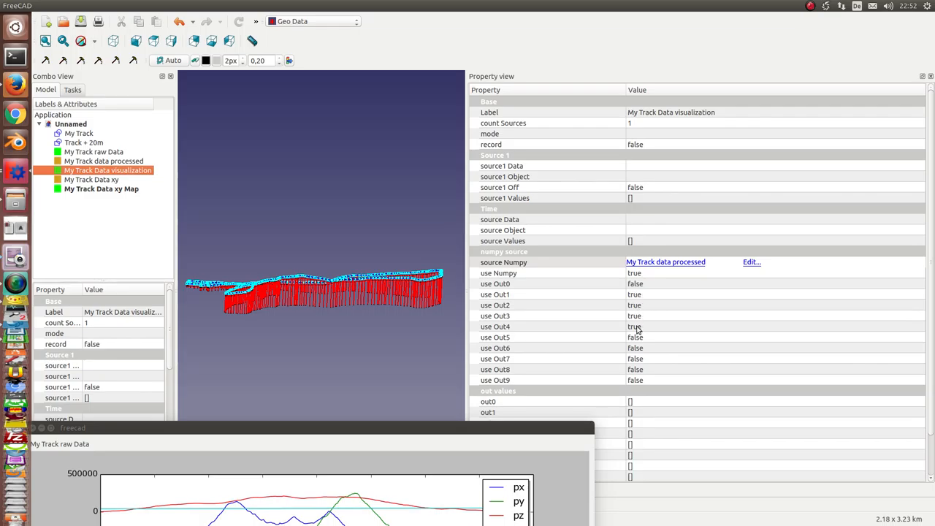
mouse_move(504, 337)
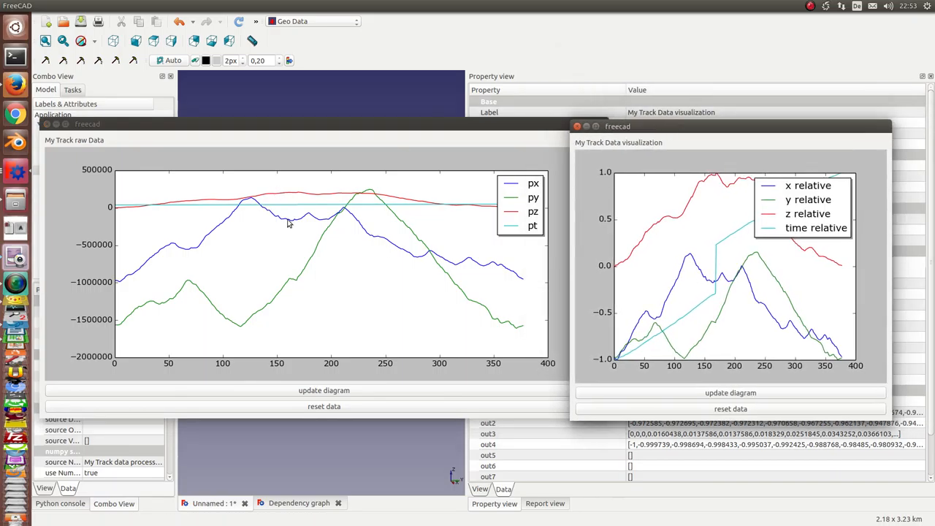
mouse_move(622, 392)
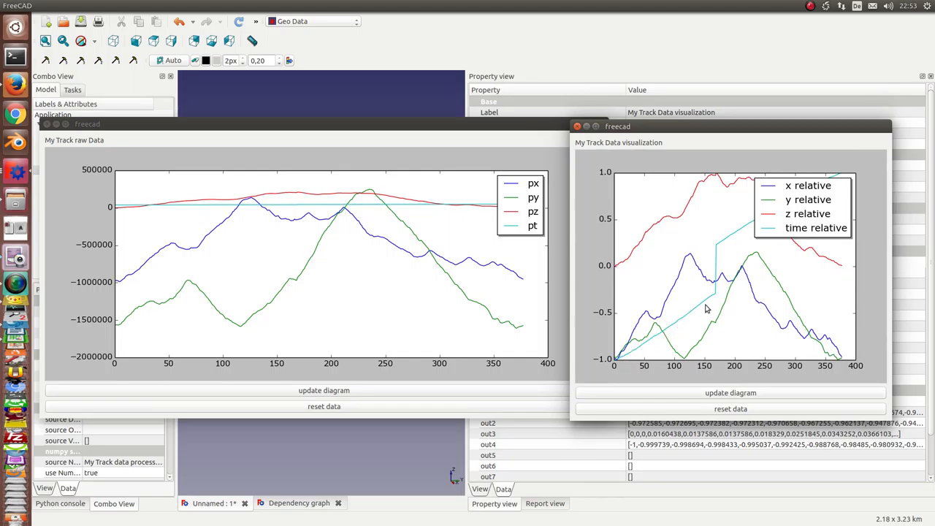
mouse_move(716, 299)
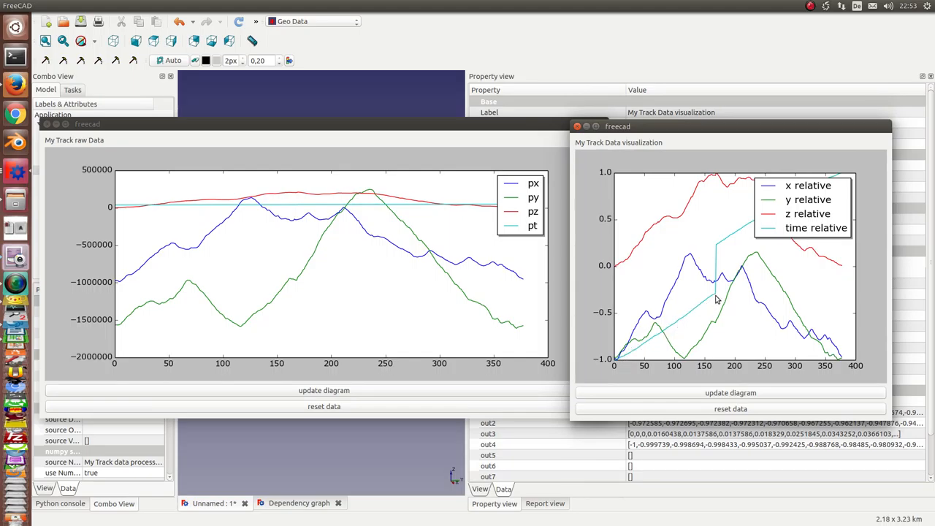
mouse_move(718, 249)
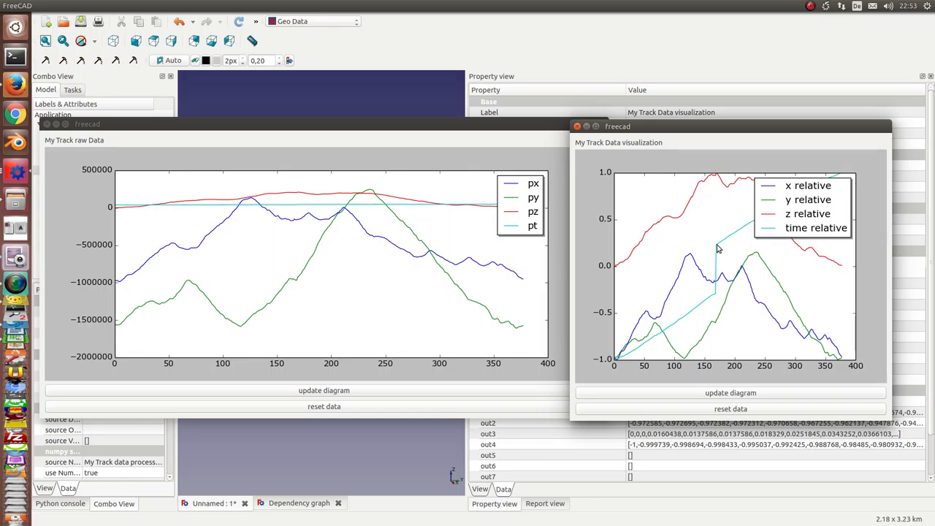
mouse_move(777, 212)
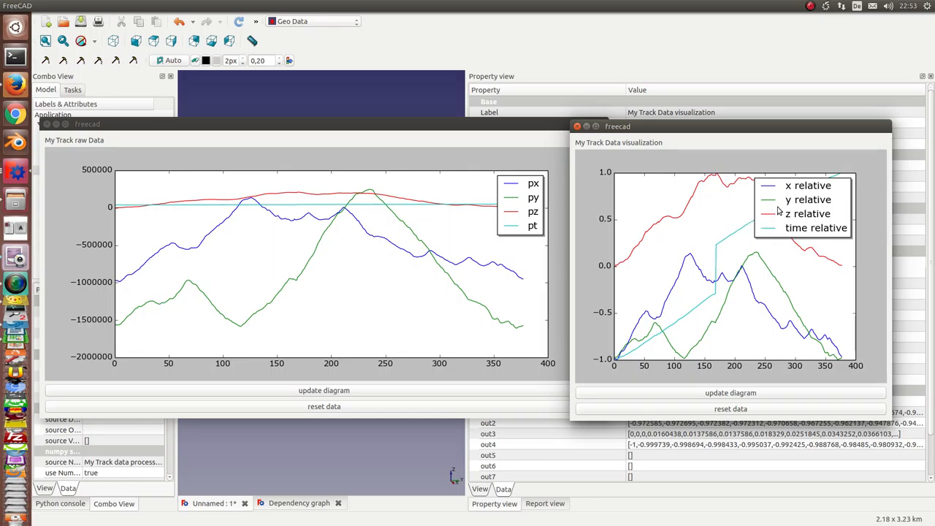
mouse_move(635, 342)
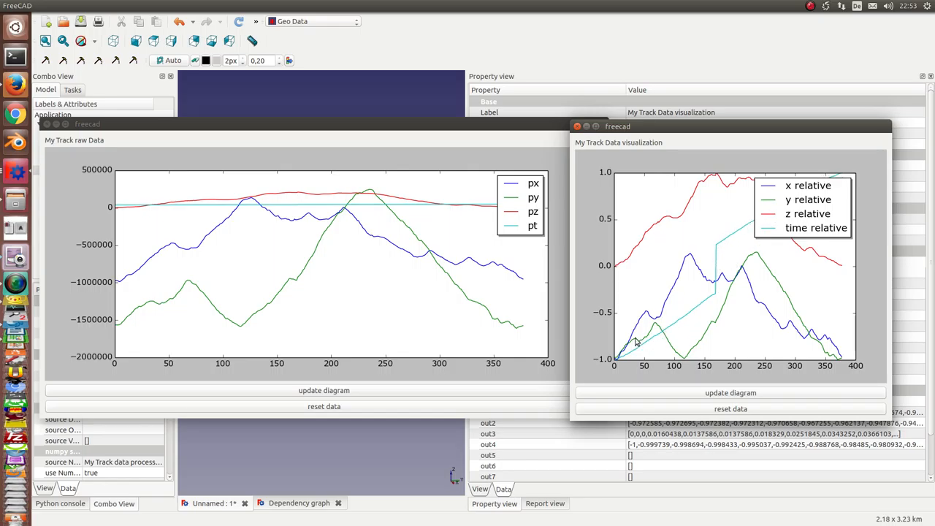
mouse_move(742, 189)
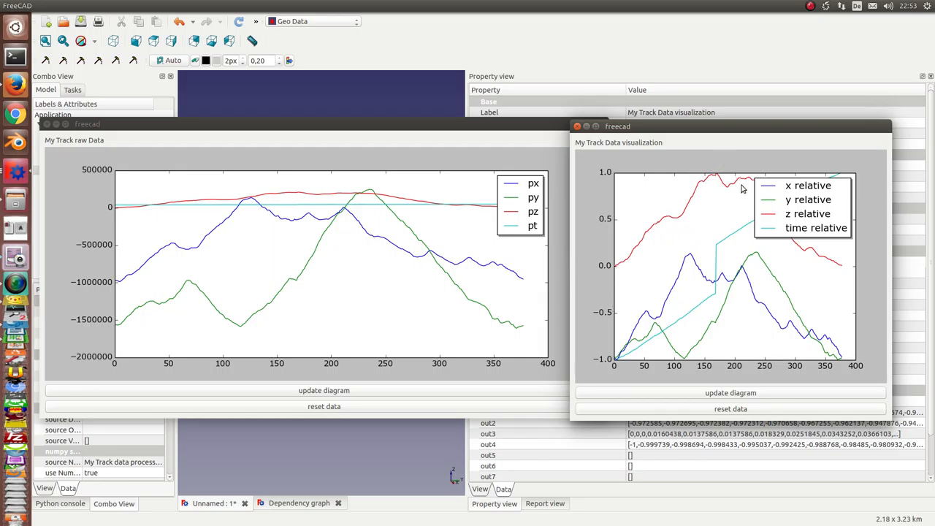
mouse_move(608, 268)
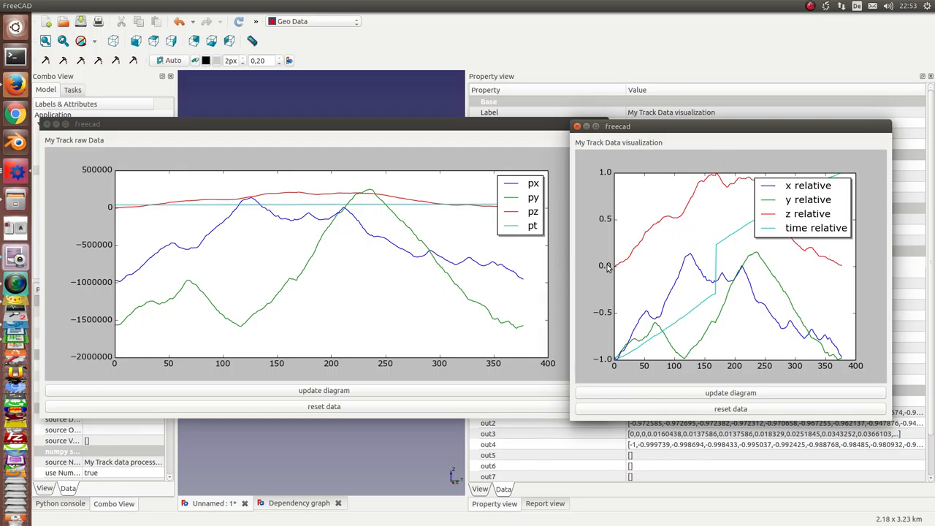
mouse_move(616, 273)
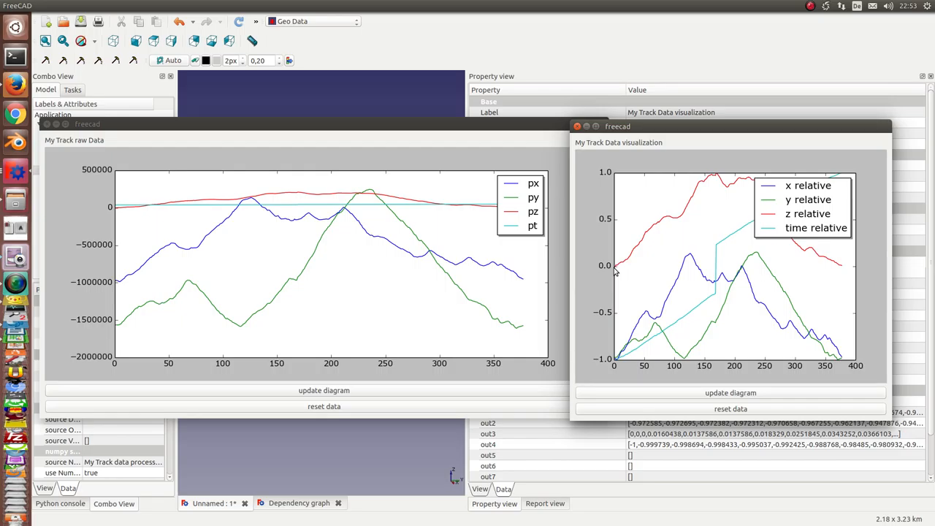
mouse_move(612, 365)
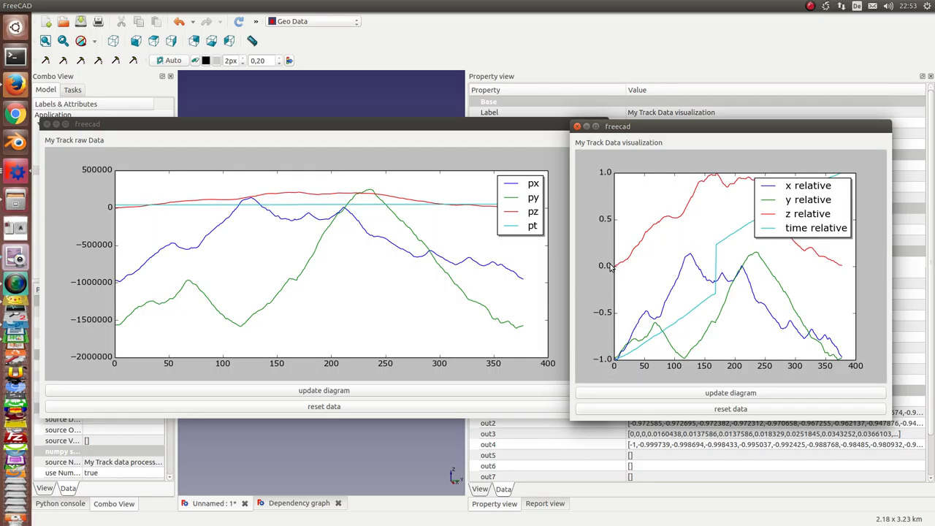
mouse_move(720, 134)
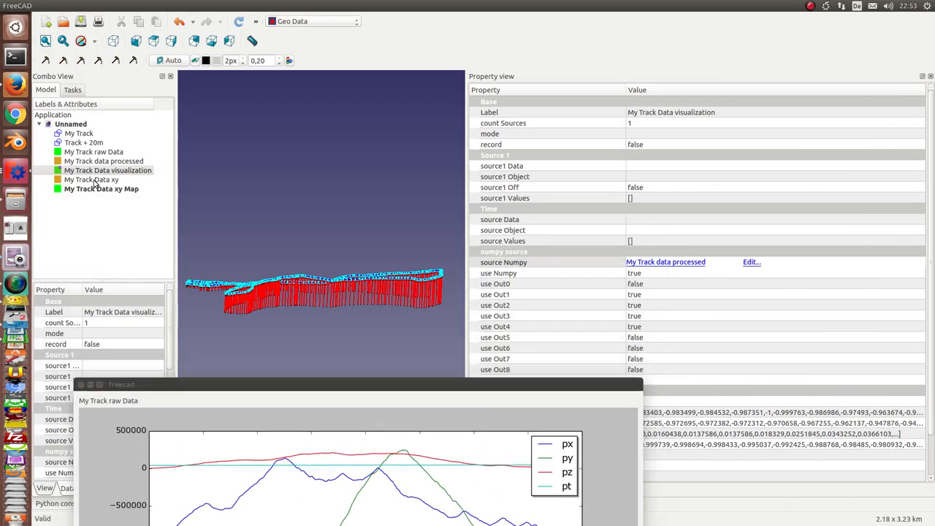
Select My Track Data xy to inspect its time (in1) and path xy (in2) expressions.
click(91, 180)
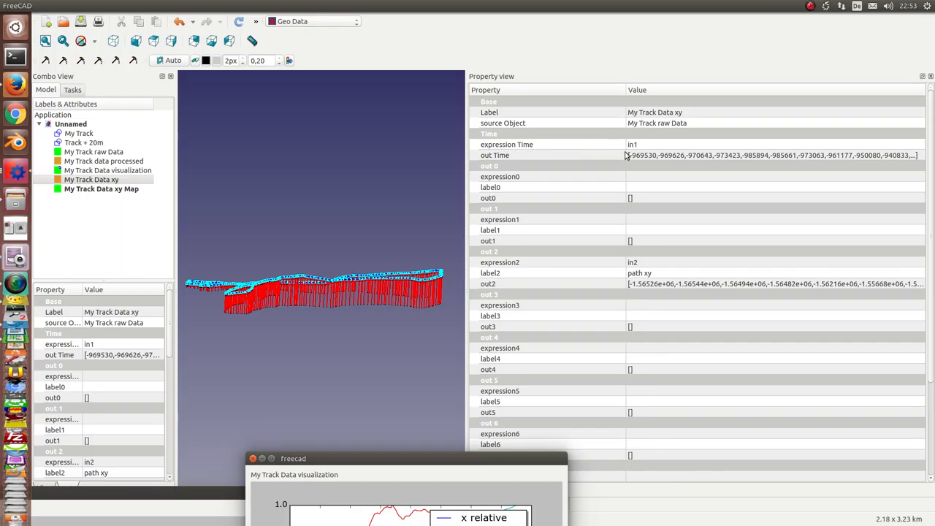
mouse_move(643, 149)
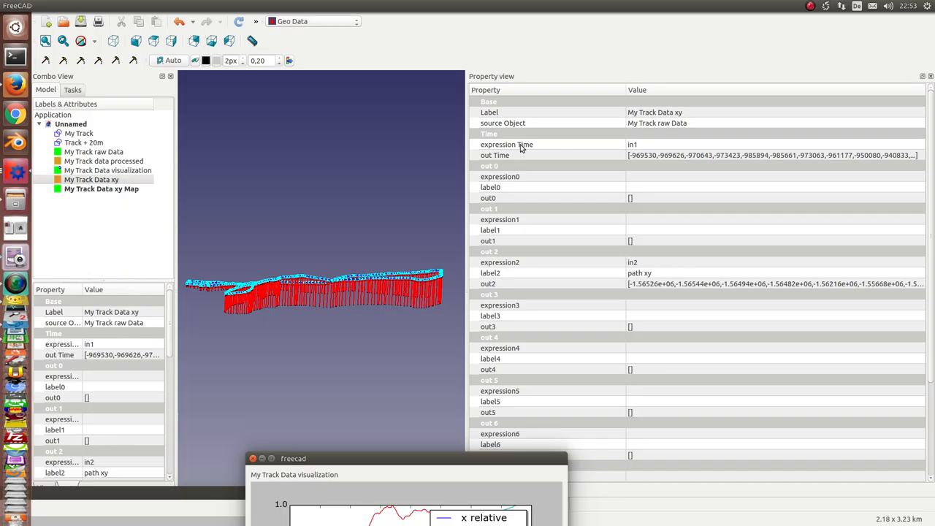
mouse_move(644, 270)
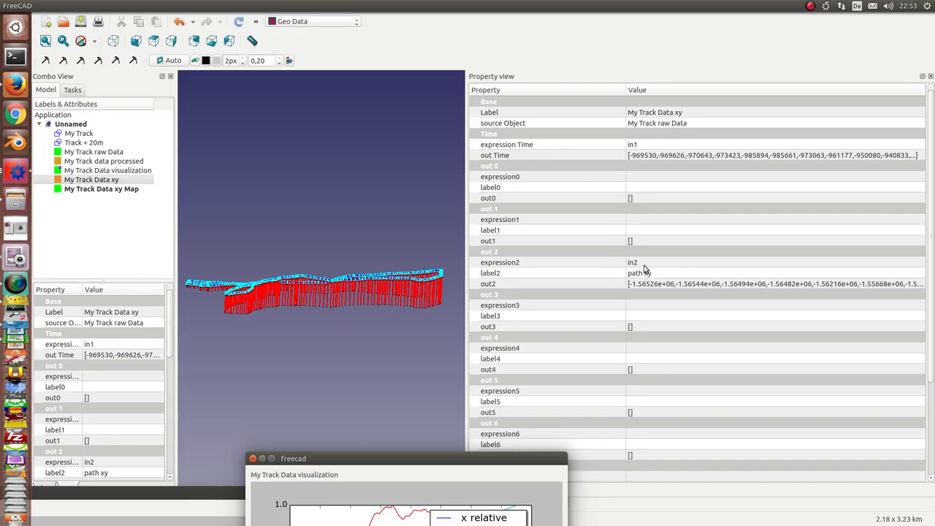
mouse_move(501, 278)
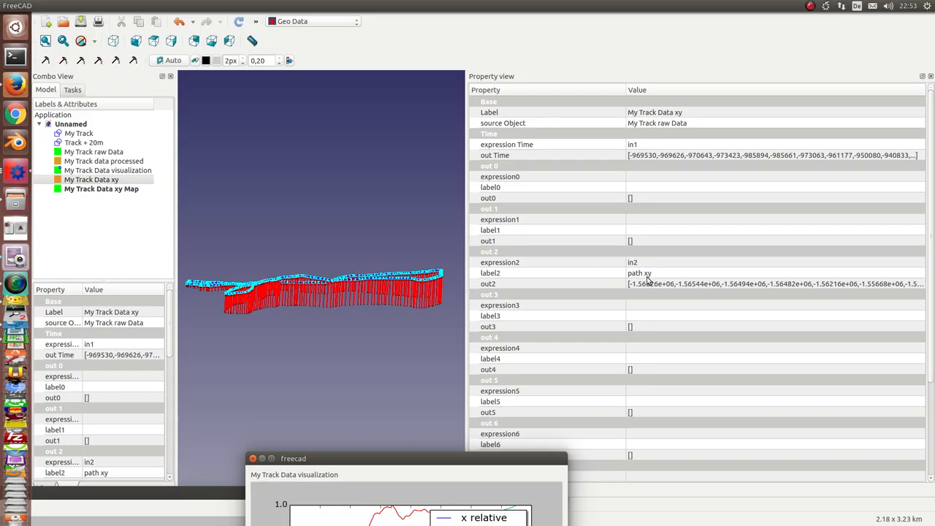
mouse_move(651, 147)
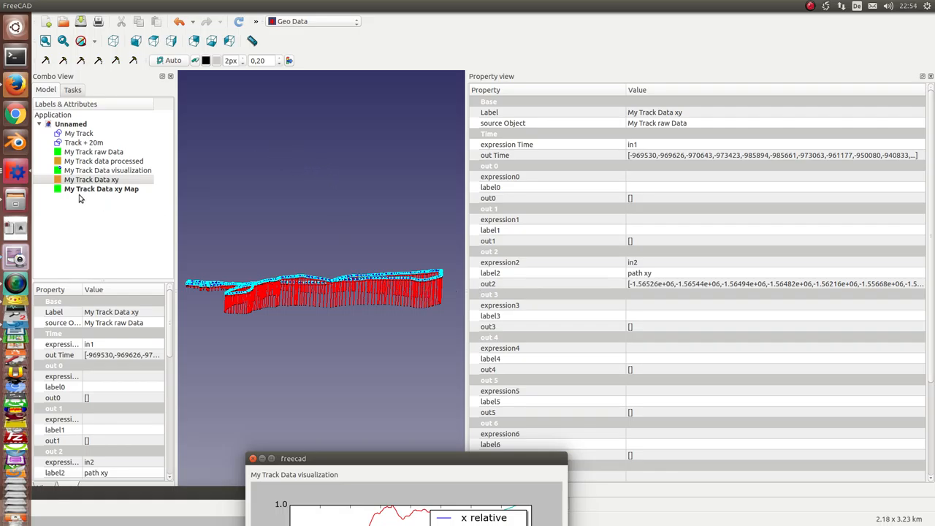
Open the My Track Data xy Map plot beside the top-view track, then reselect Data xy.
click(100, 188)
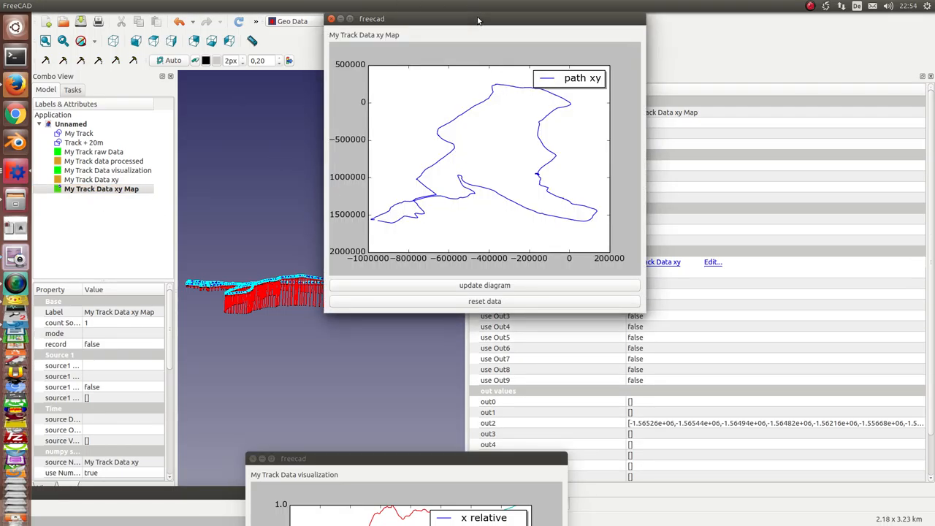
drag(478, 19, 701, 61)
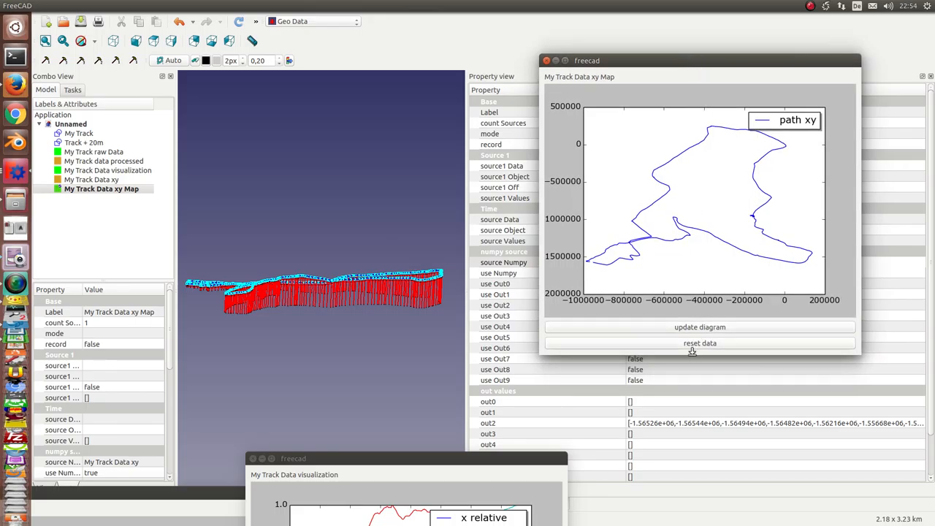
click(698, 328)
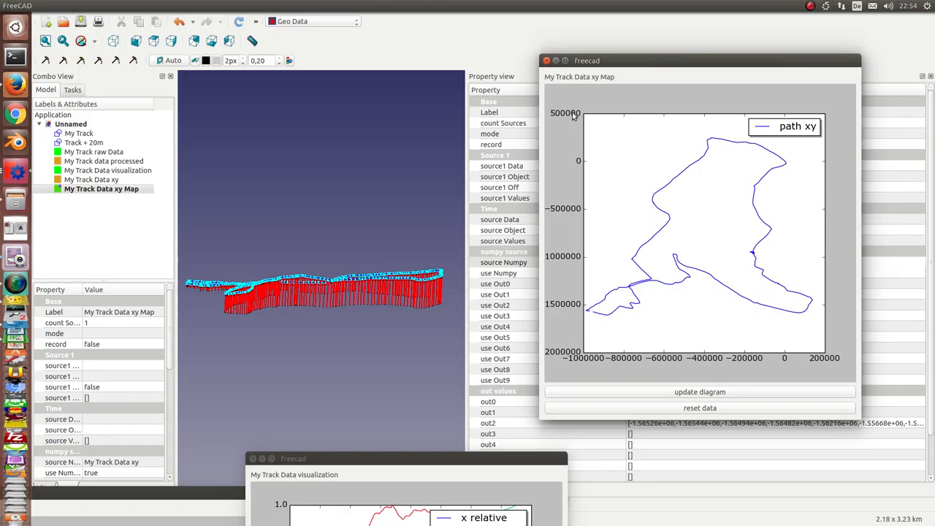
mouse_move(762, 129)
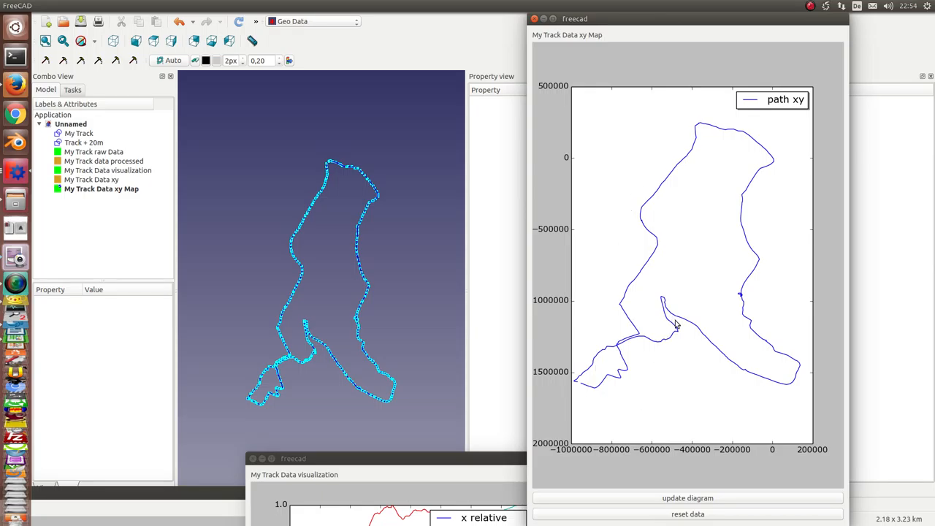
mouse_move(404, 254)
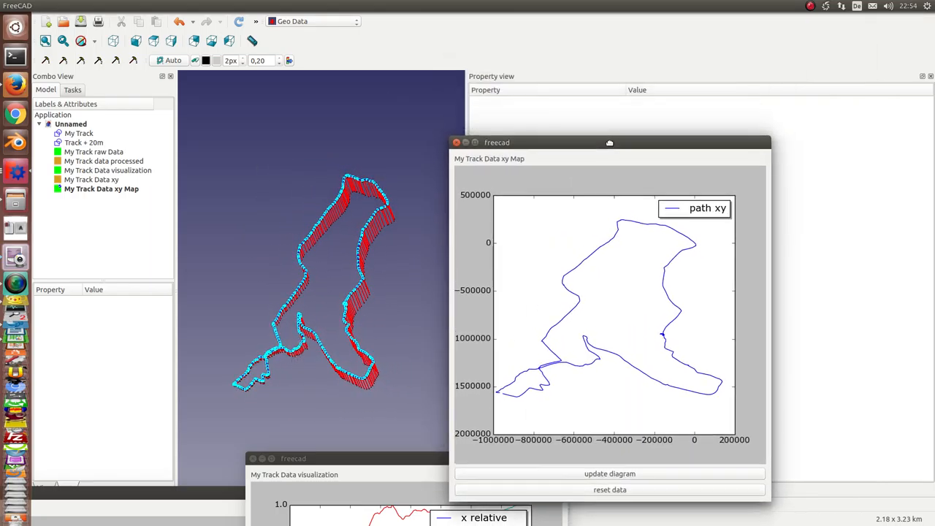
drag(610, 142, 373, 176)
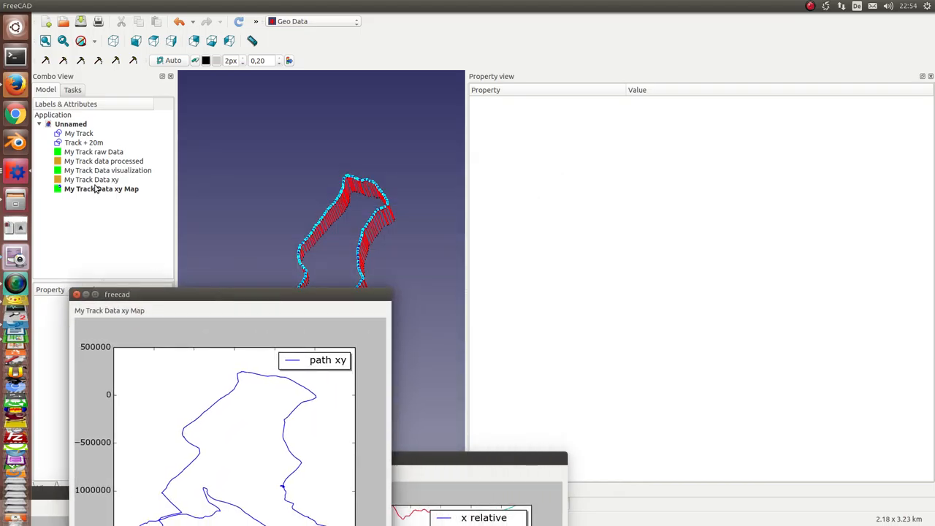
click(91, 179)
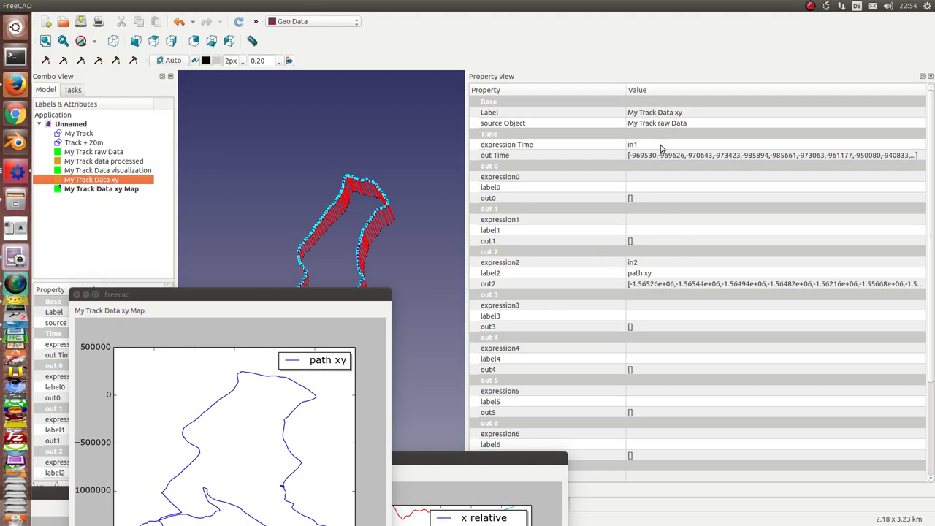